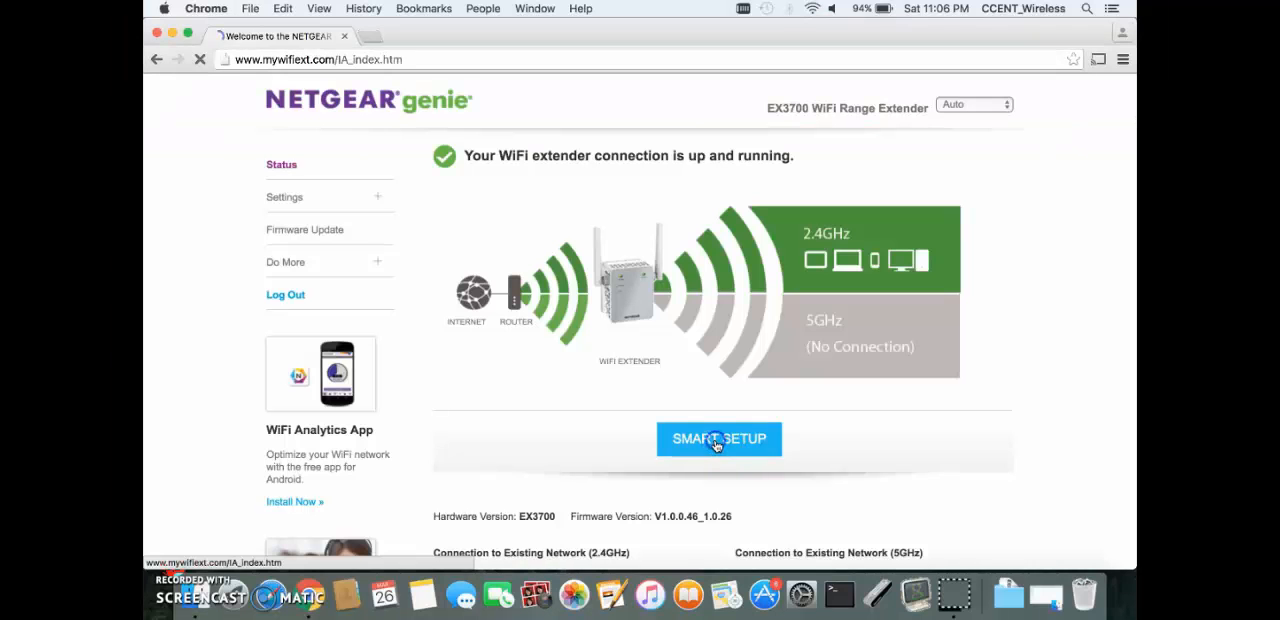
# - Run Smart Setup as a WiFi Range Extender, choosing ScreenCast2.4G and ScreenCast5G to extend
pyautogui.click(720, 438)
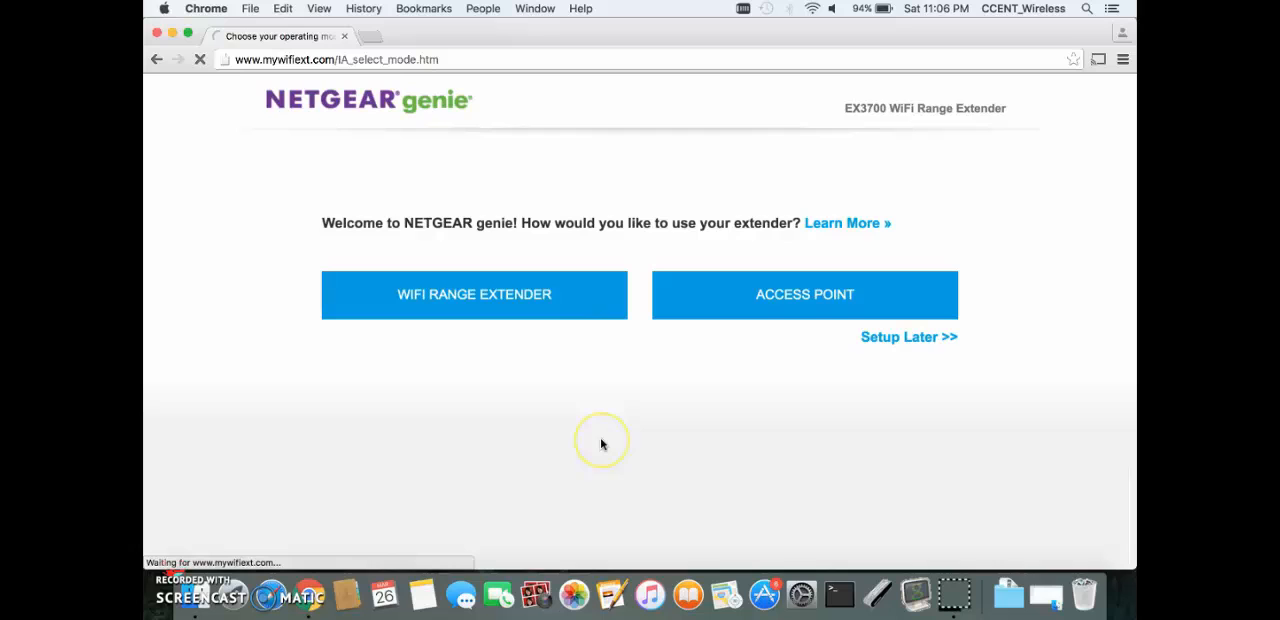
pyautogui.click(474, 294)
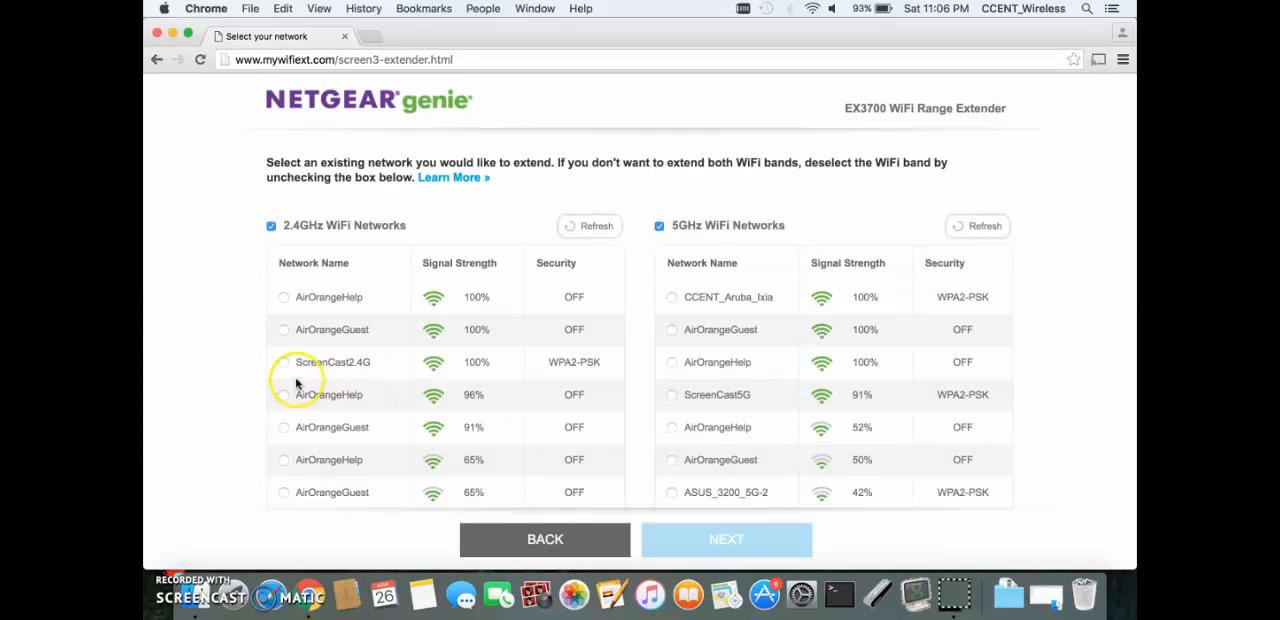
pyautogui.click(284, 362)
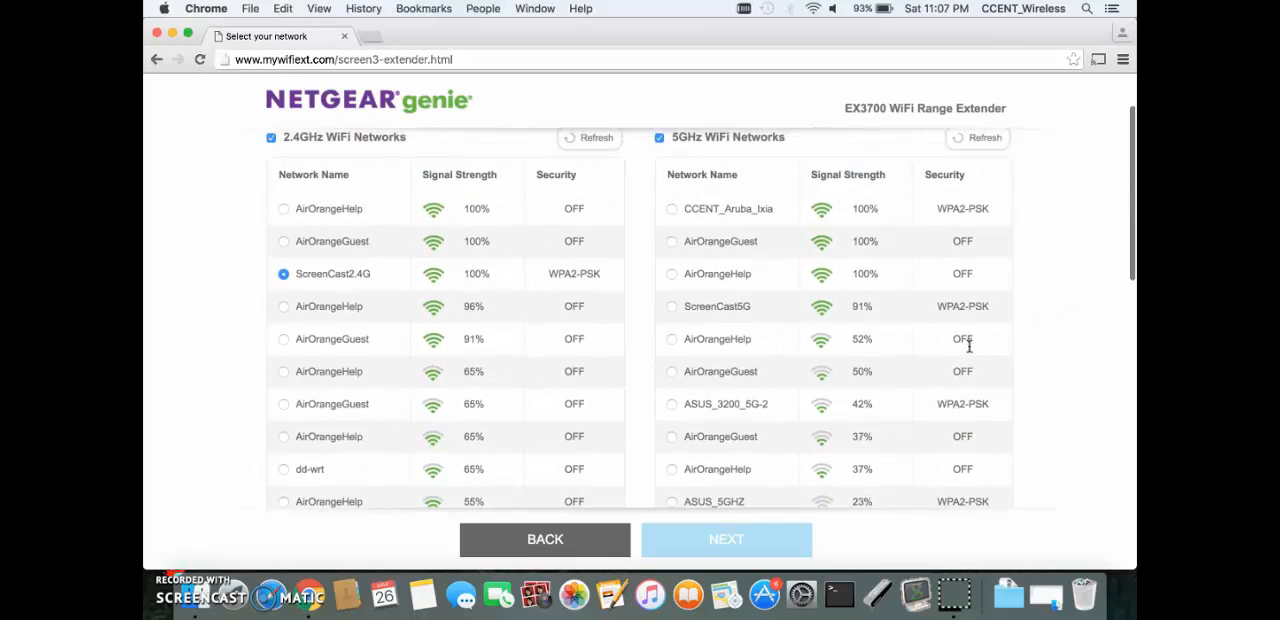
pyautogui.click(726, 540)
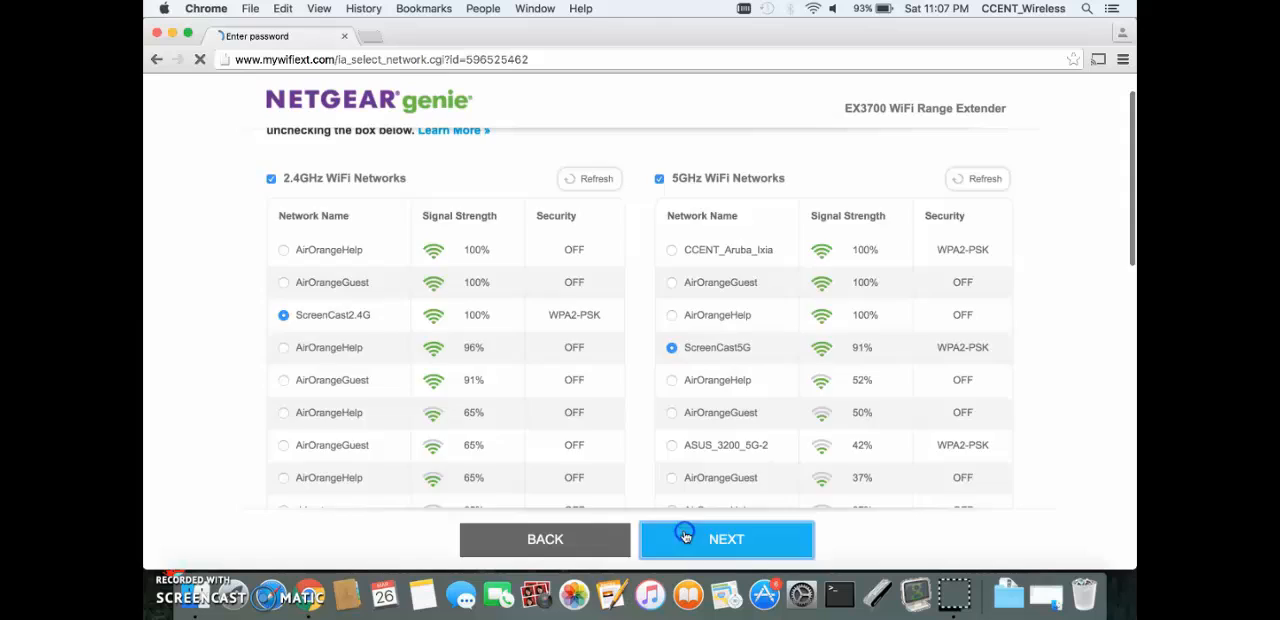
# - Accept the extended names ScreenCast2.4G_2GEXT and ScreenCast5G_5GEXT and finish back to the status page
pyautogui.click(726, 540)
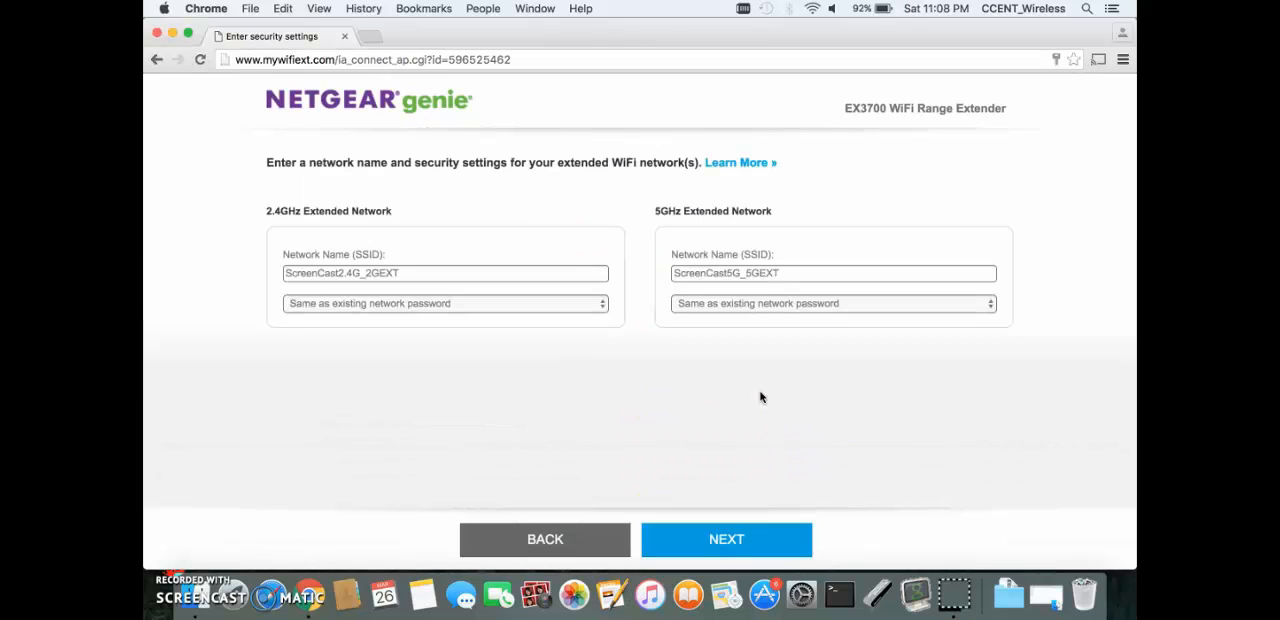
pyautogui.click(726, 540)
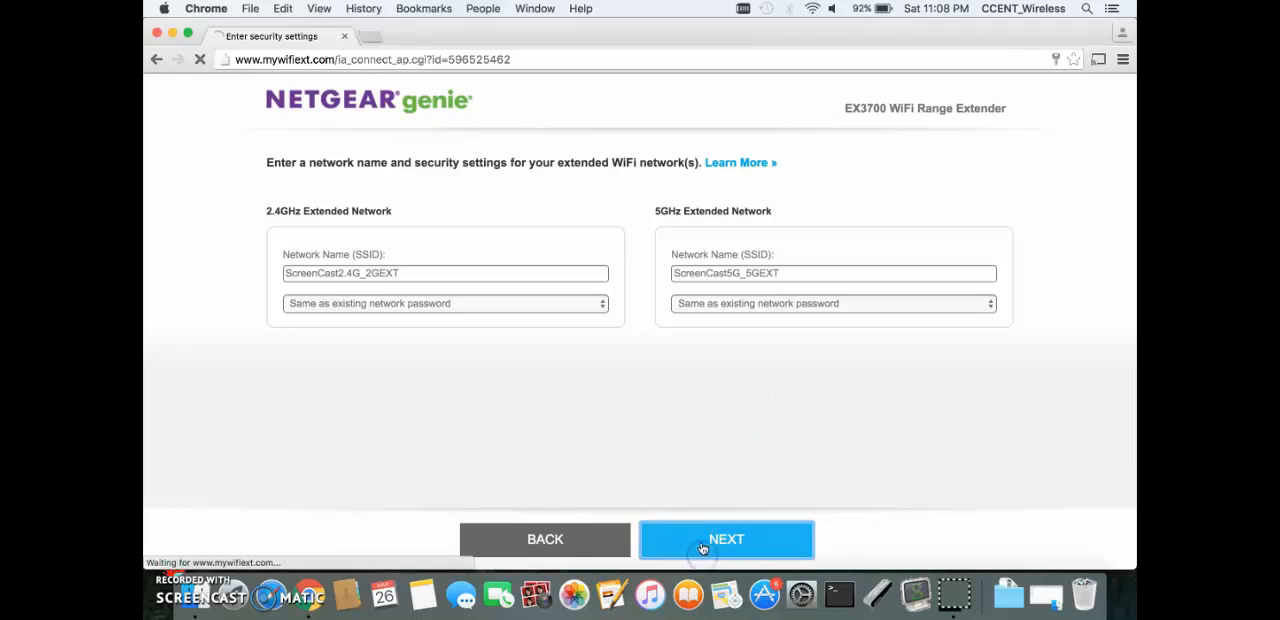
pyautogui.click(726, 540)
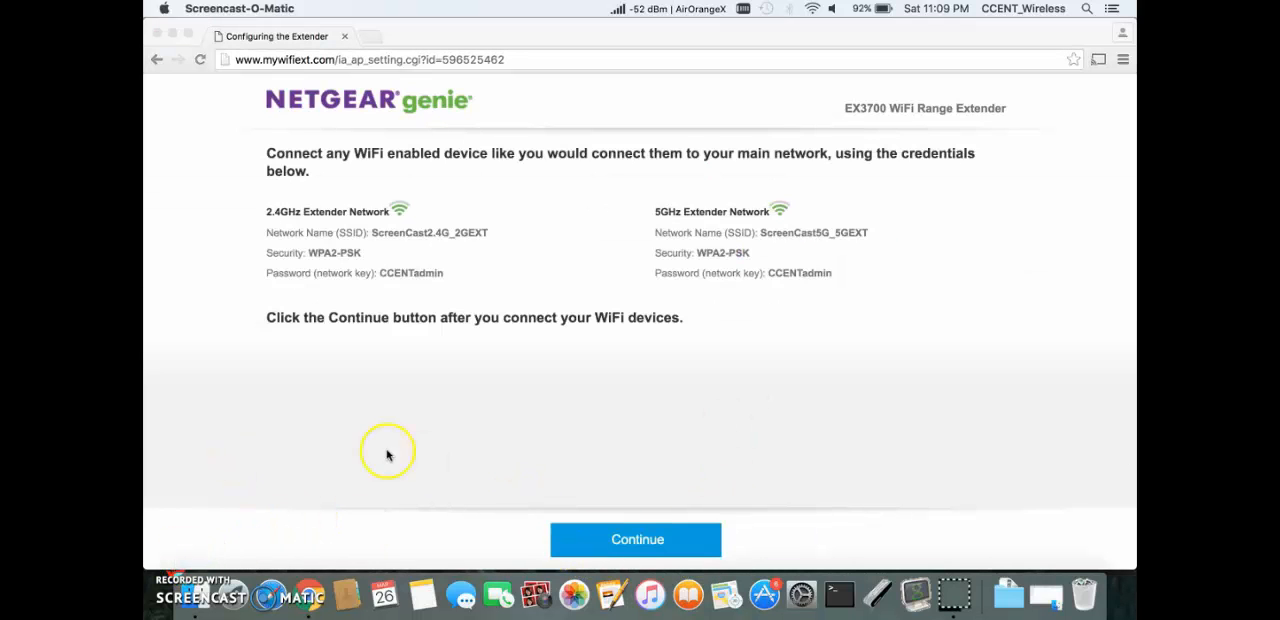
pyautogui.click(636, 540)
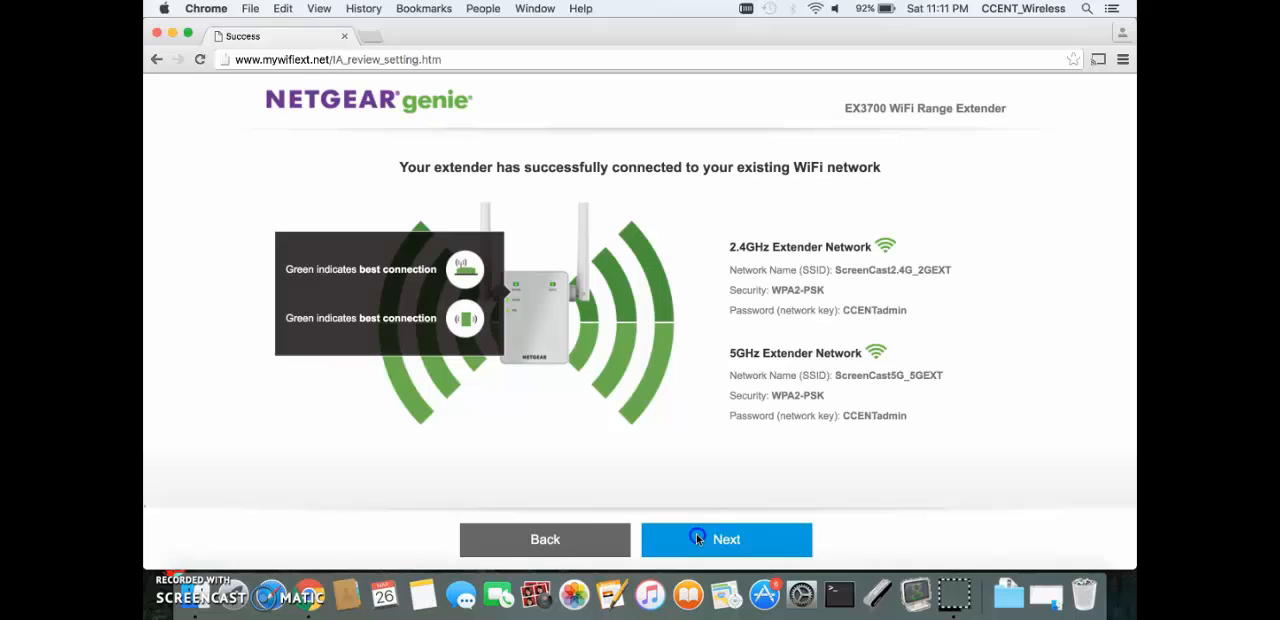
pyautogui.click(726, 540)
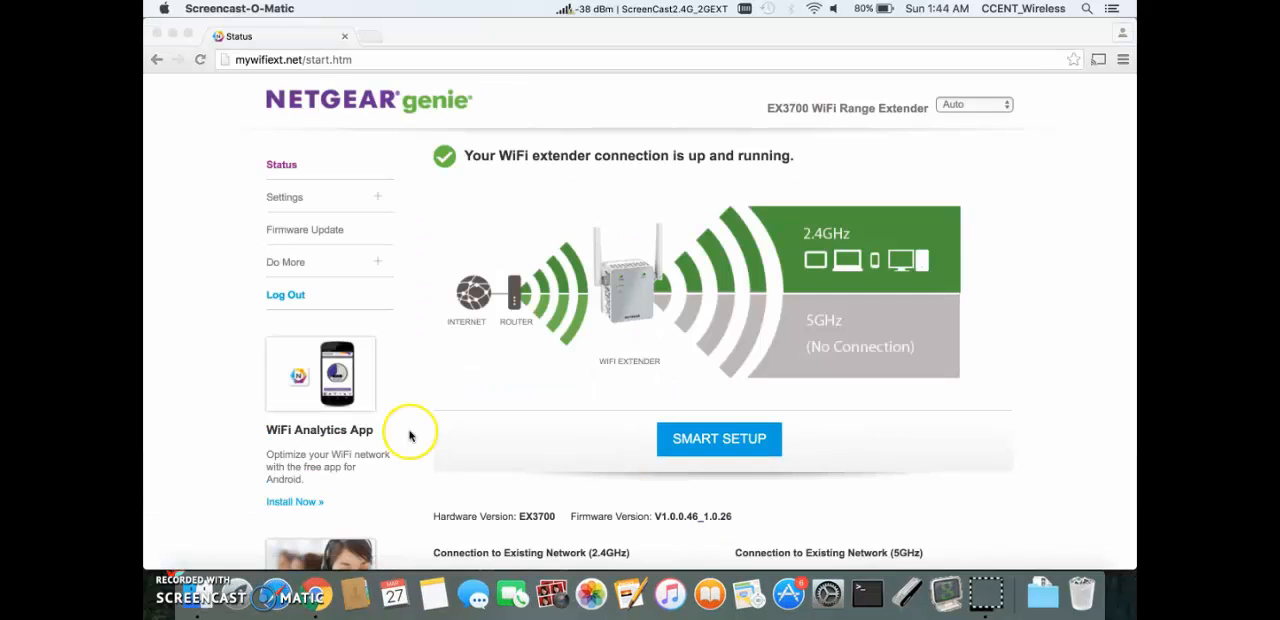
pyautogui.moveTo(296, 202)
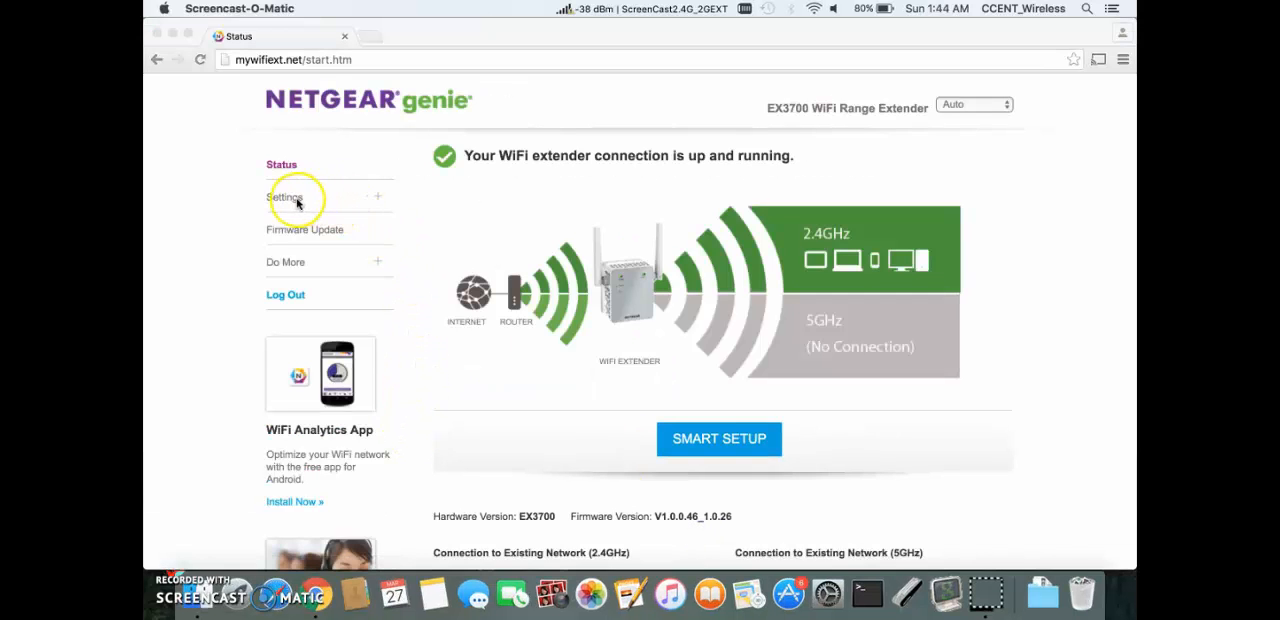
# - Show the WiFi Settings page and browse through the extended network name sections
pyautogui.click(284, 196)
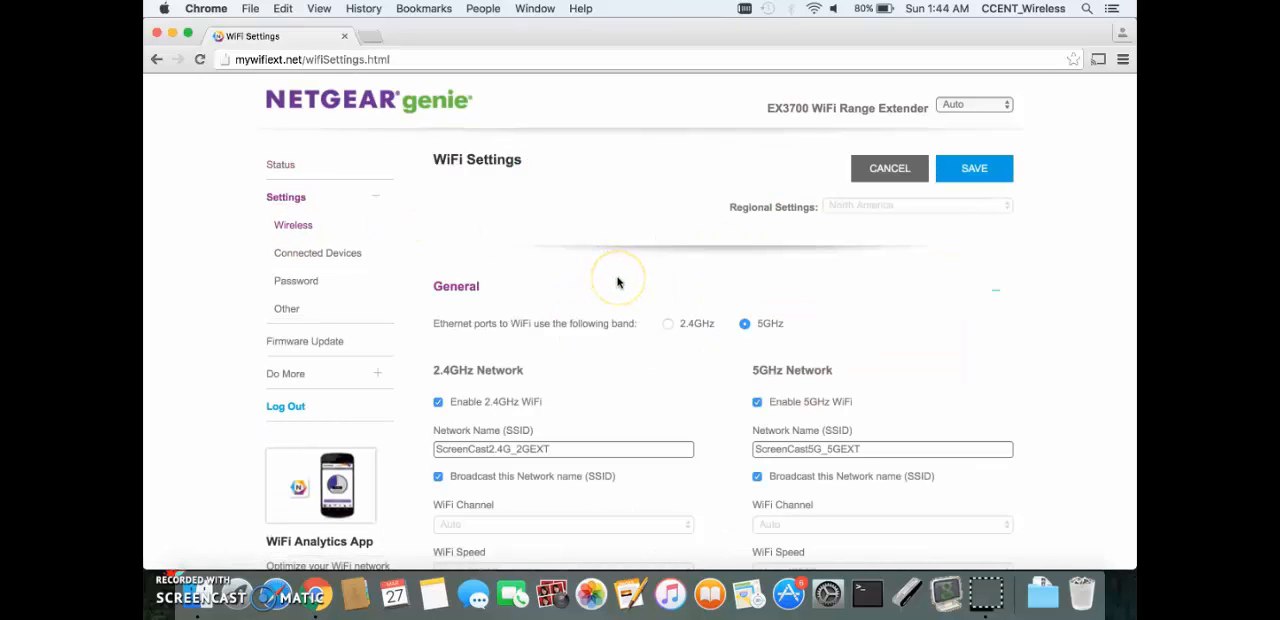
pyautogui.scroll(-3)
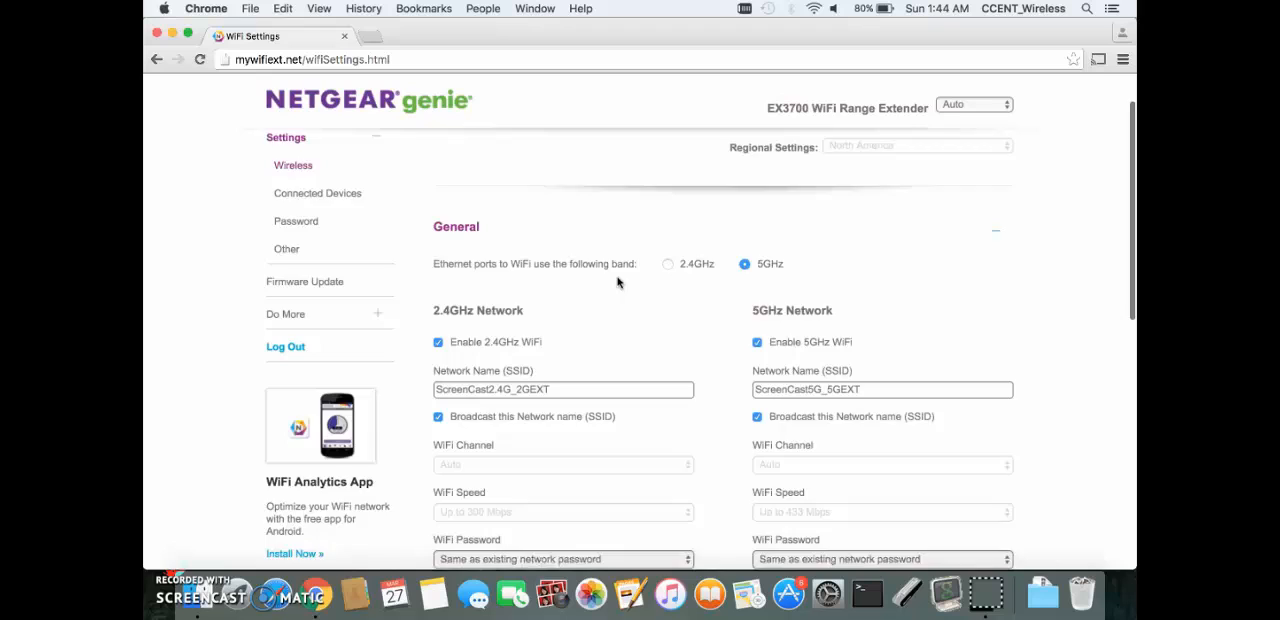
pyautogui.scroll(-3)
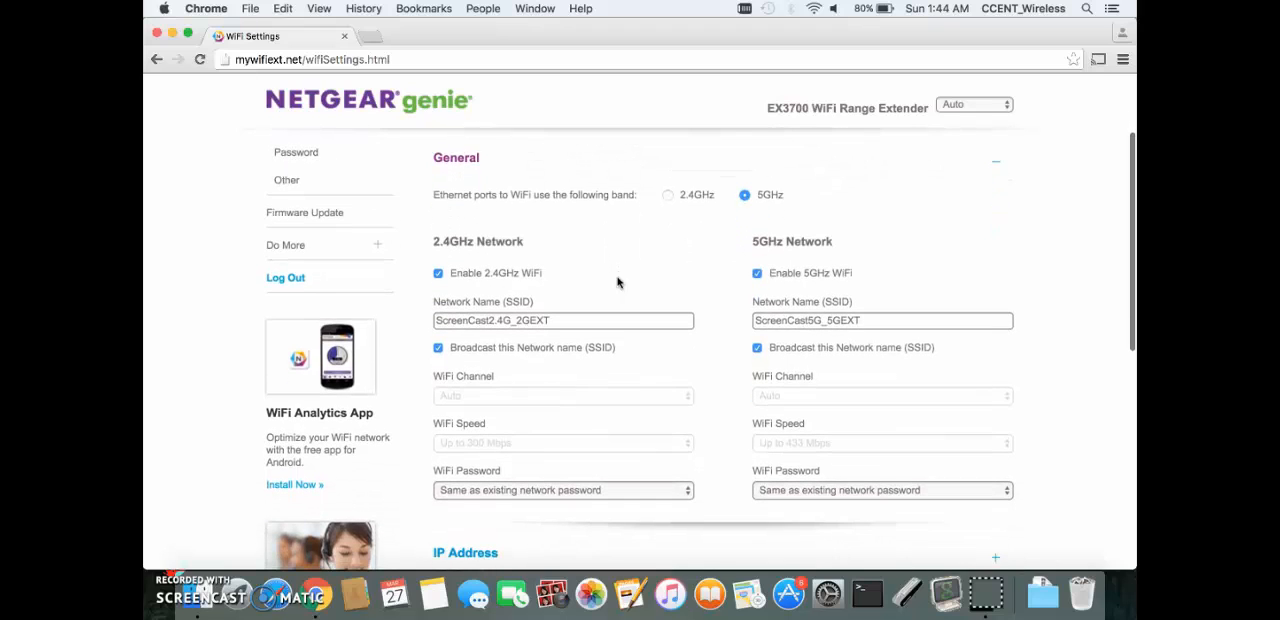
pyautogui.scroll(-3)
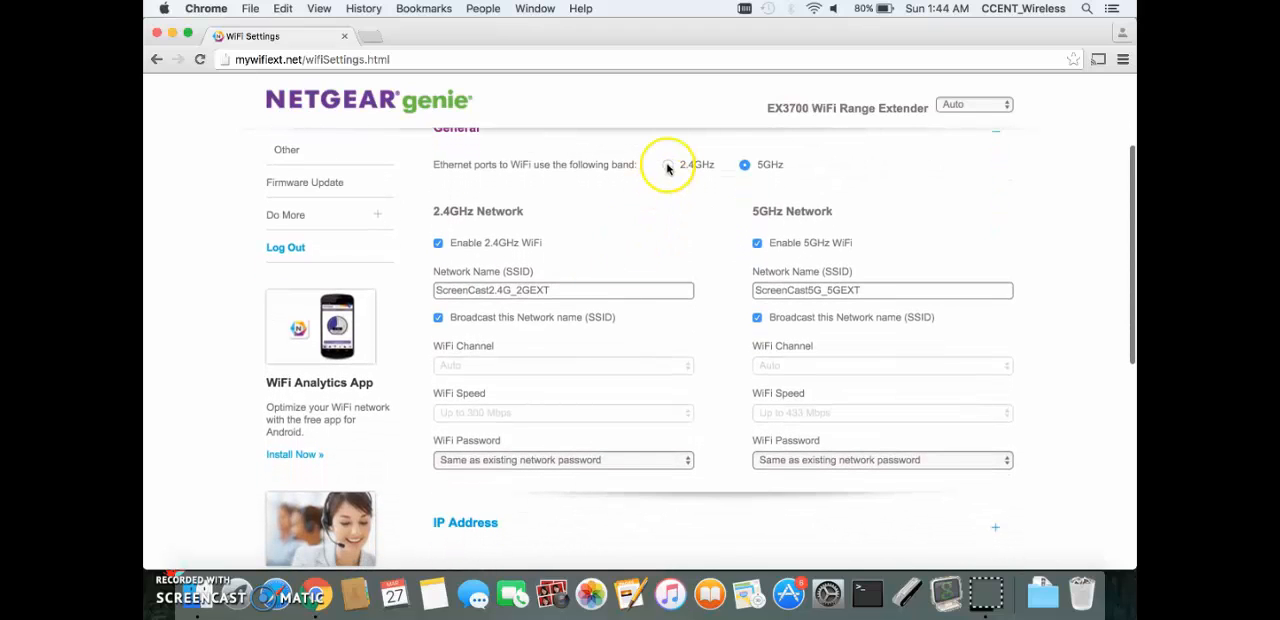
pyautogui.click(744, 164)
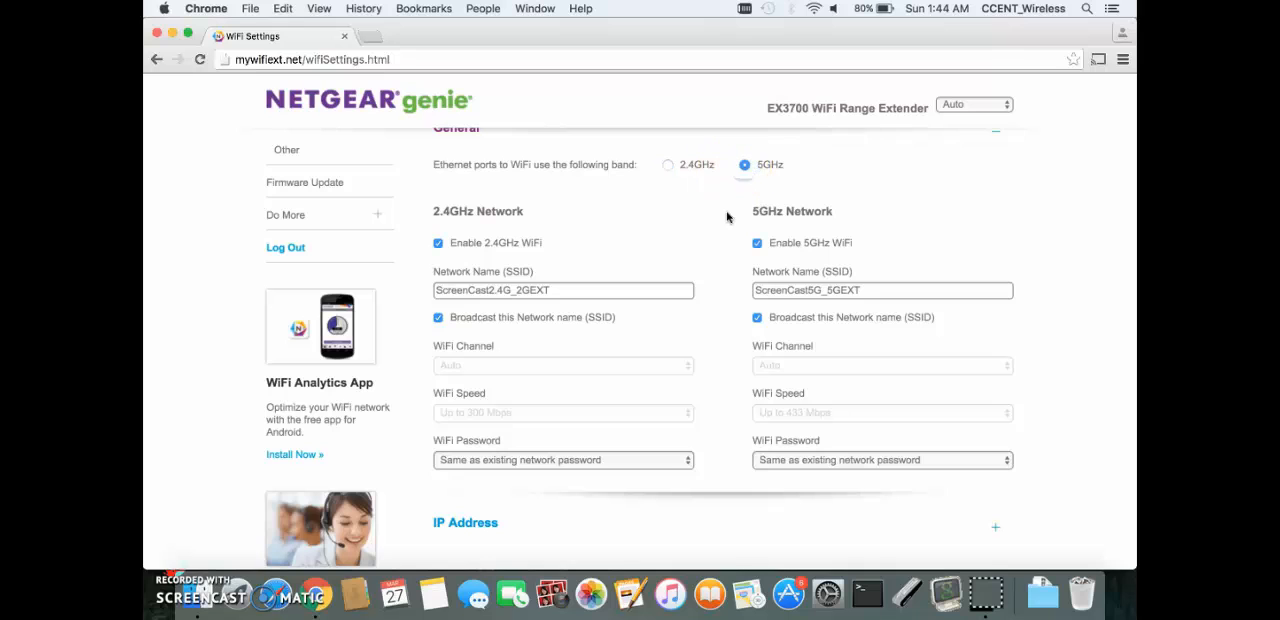
pyautogui.scroll(-3)
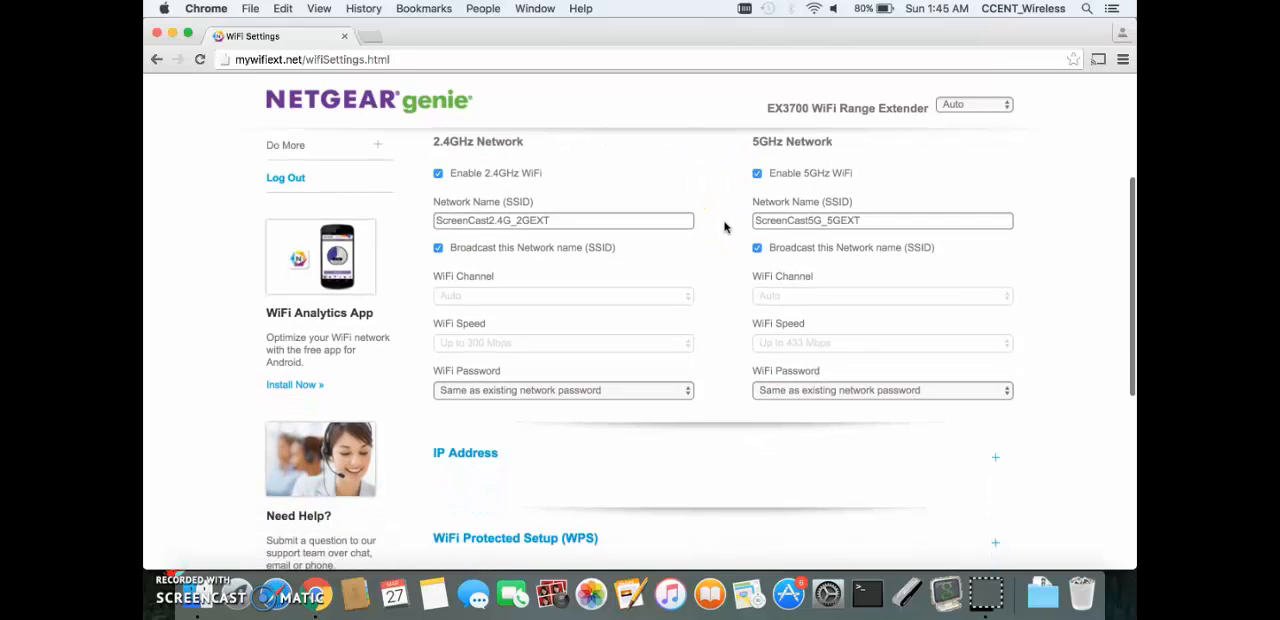
pyautogui.scroll(-3)
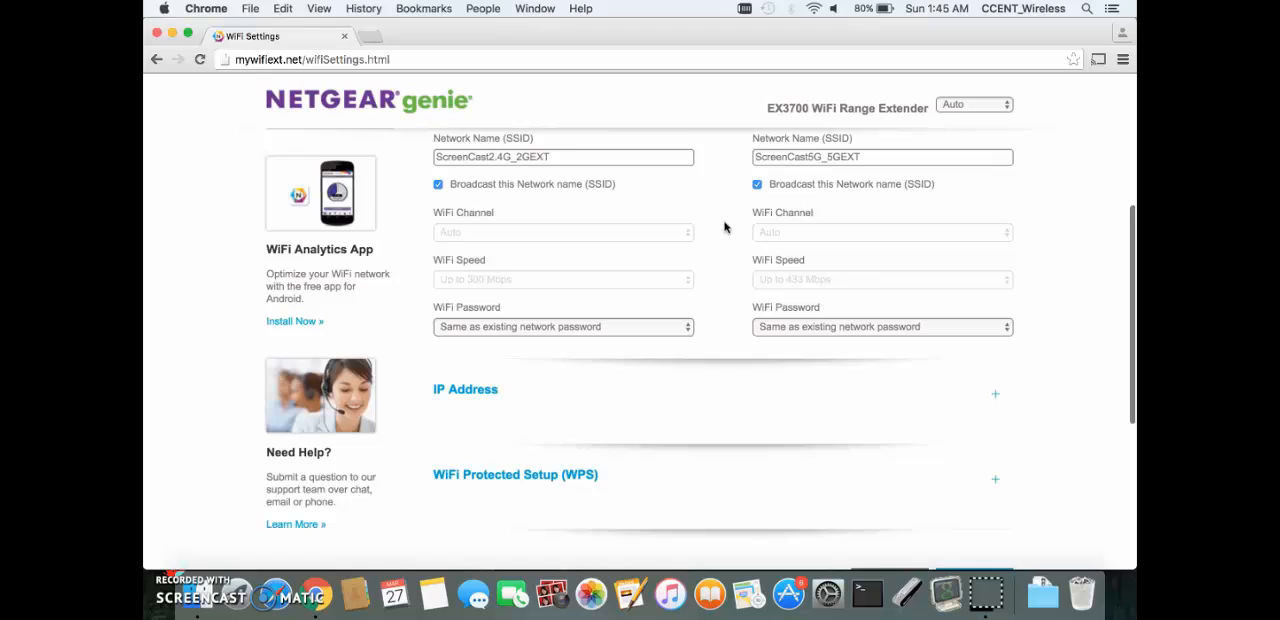
pyautogui.scroll(-3)
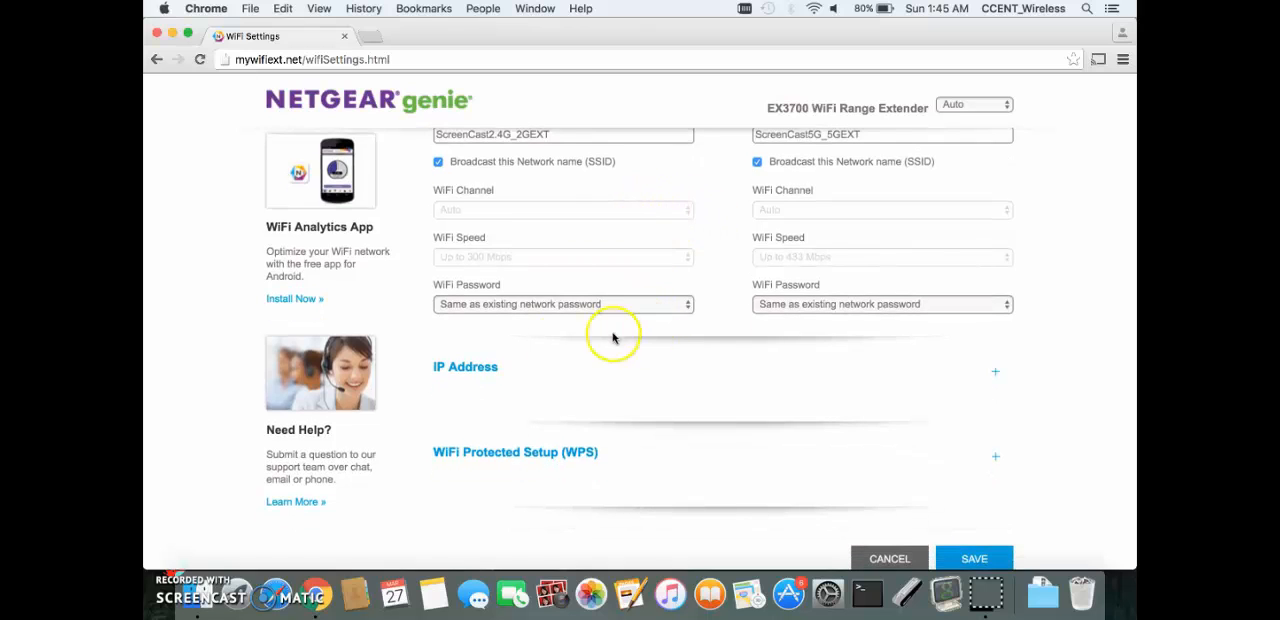
pyautogui.click(996, 372)
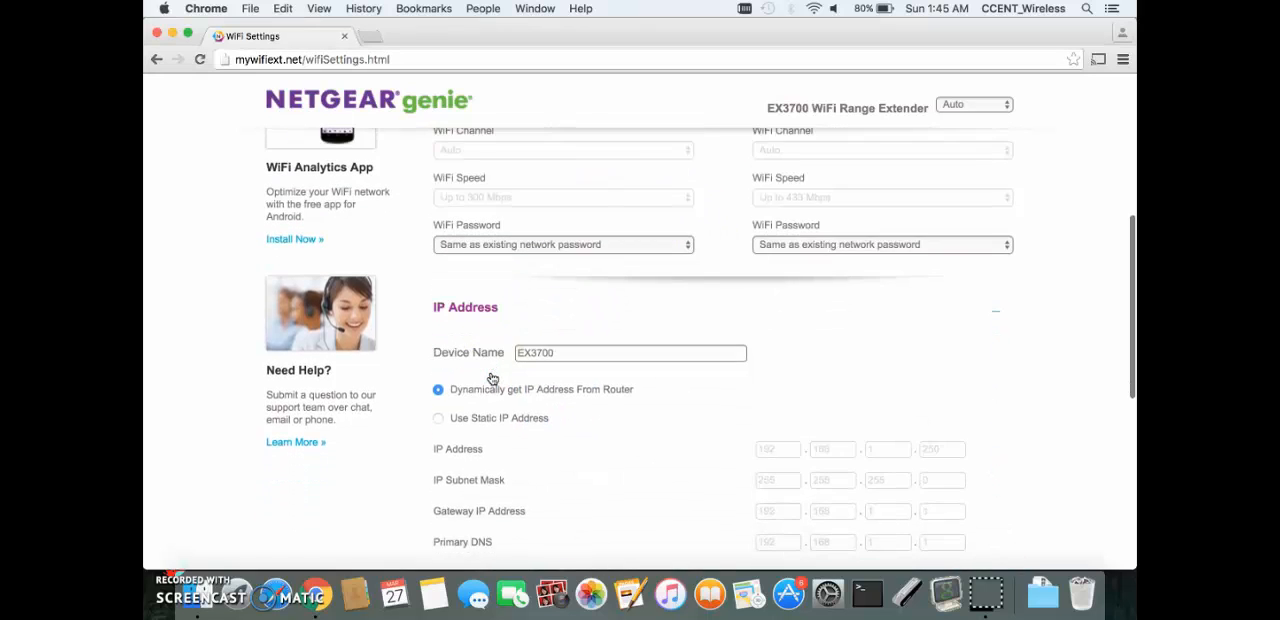
pyautogui.scroll(-3)
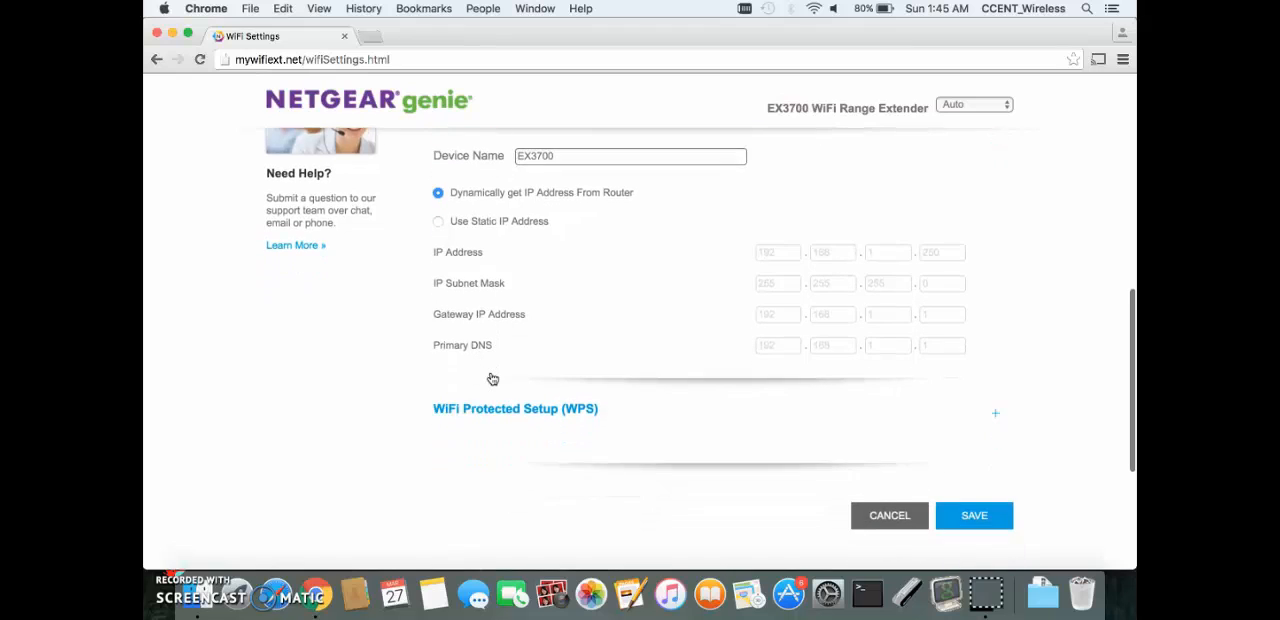
pyautogui.scroll(-3)
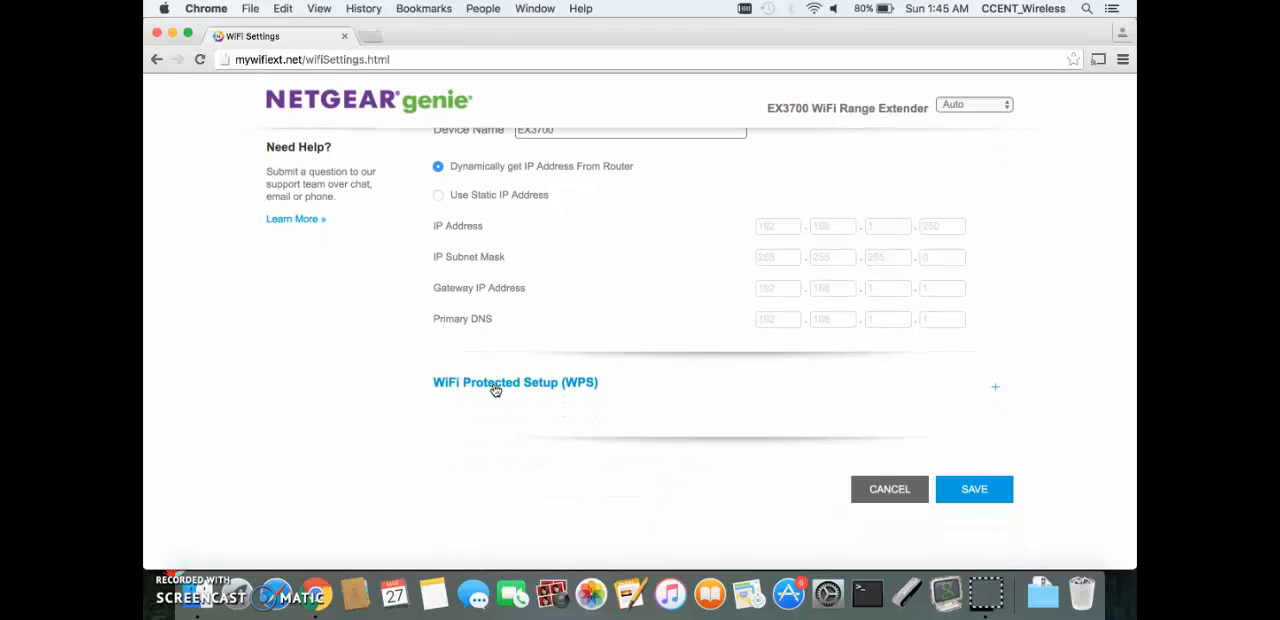
pyautogui.click(516, 382)
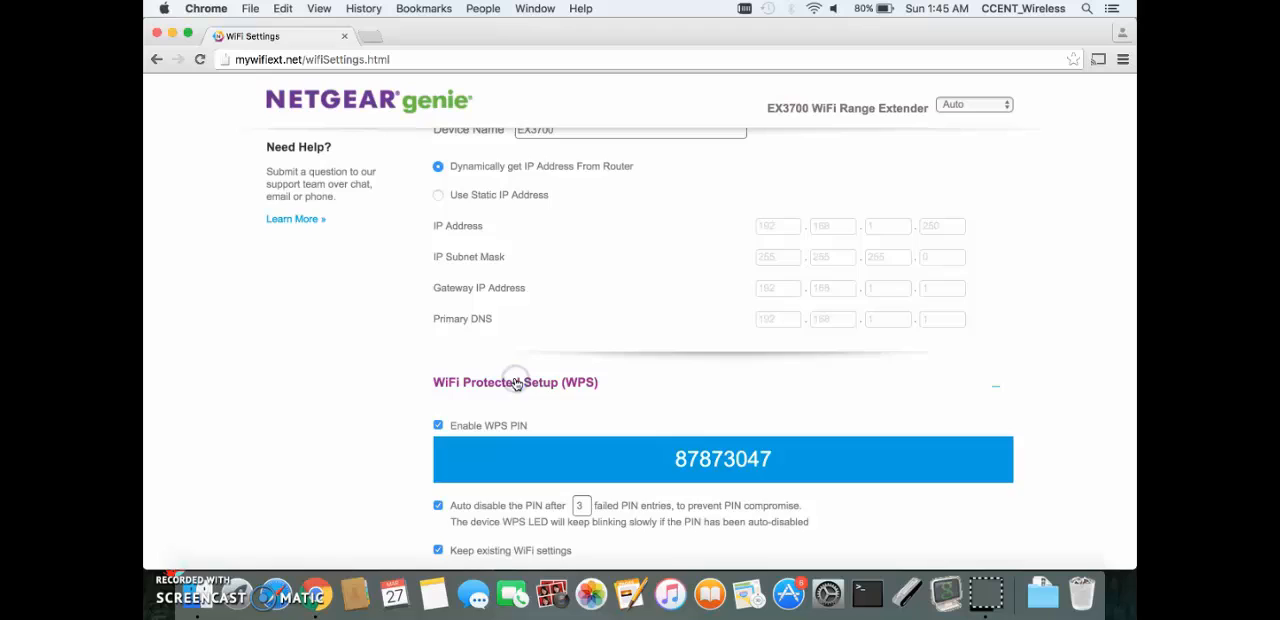
pyautogui.scroll(-3)
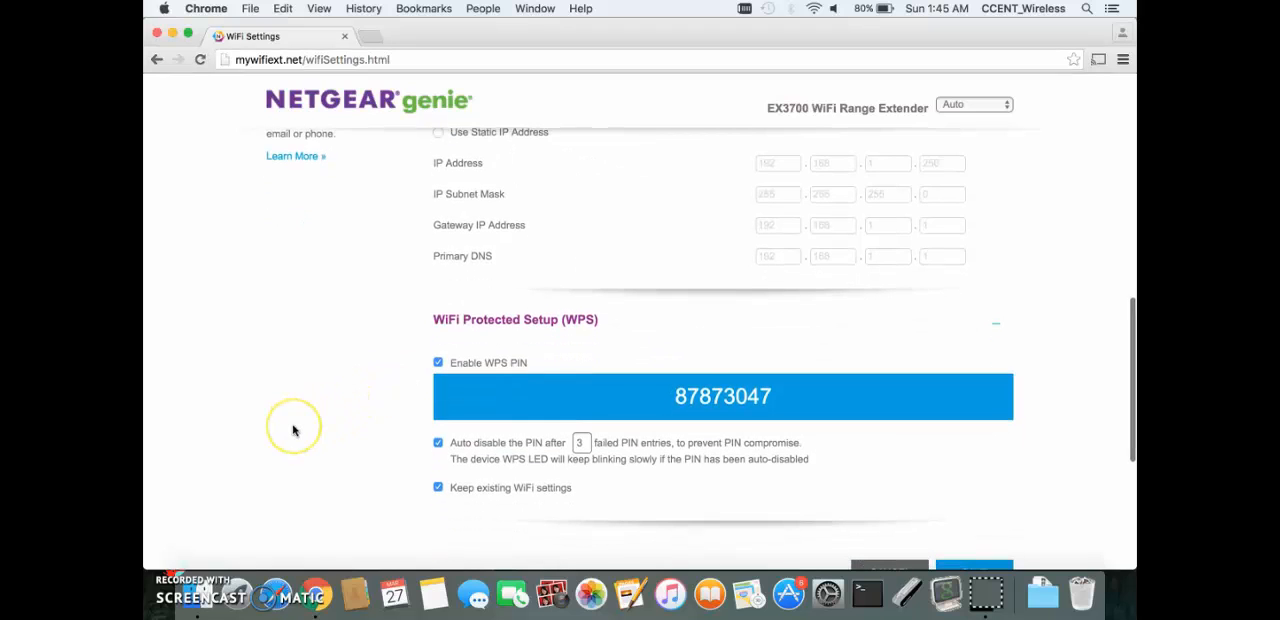
pyautogui.moveTo(408, 360)
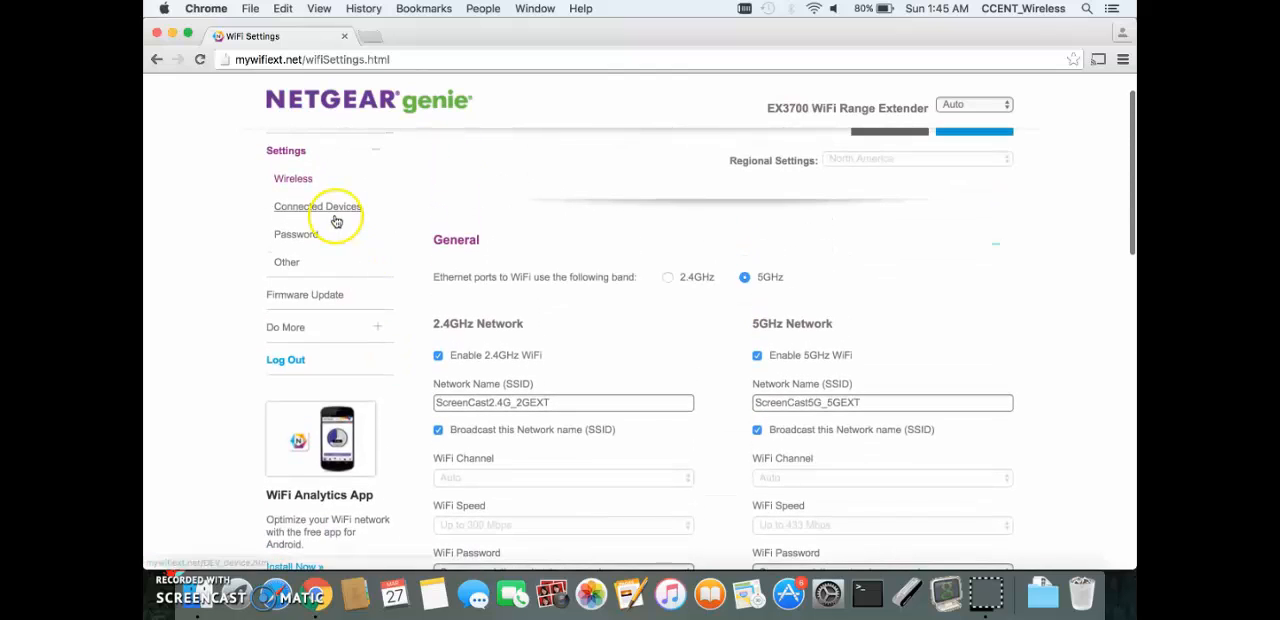
# - Show the Connected Devices page with both extended networks' addresses and one WiFi client
pyautogui.click(316, 206)
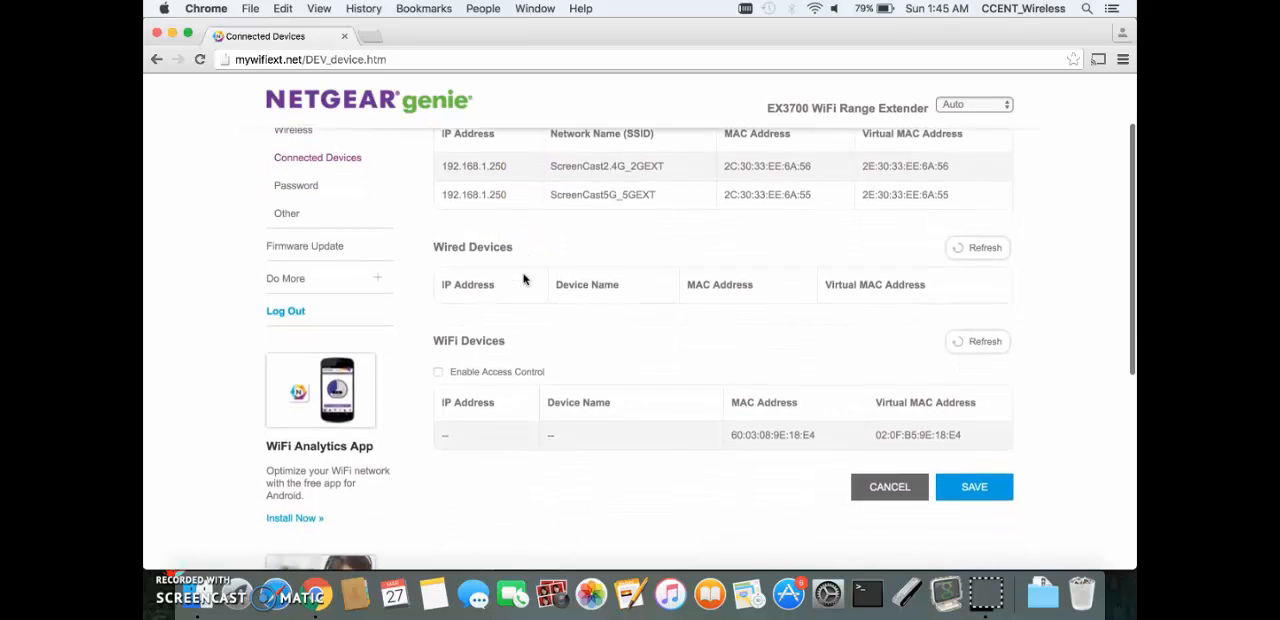
pyautogui.scroll(-3)
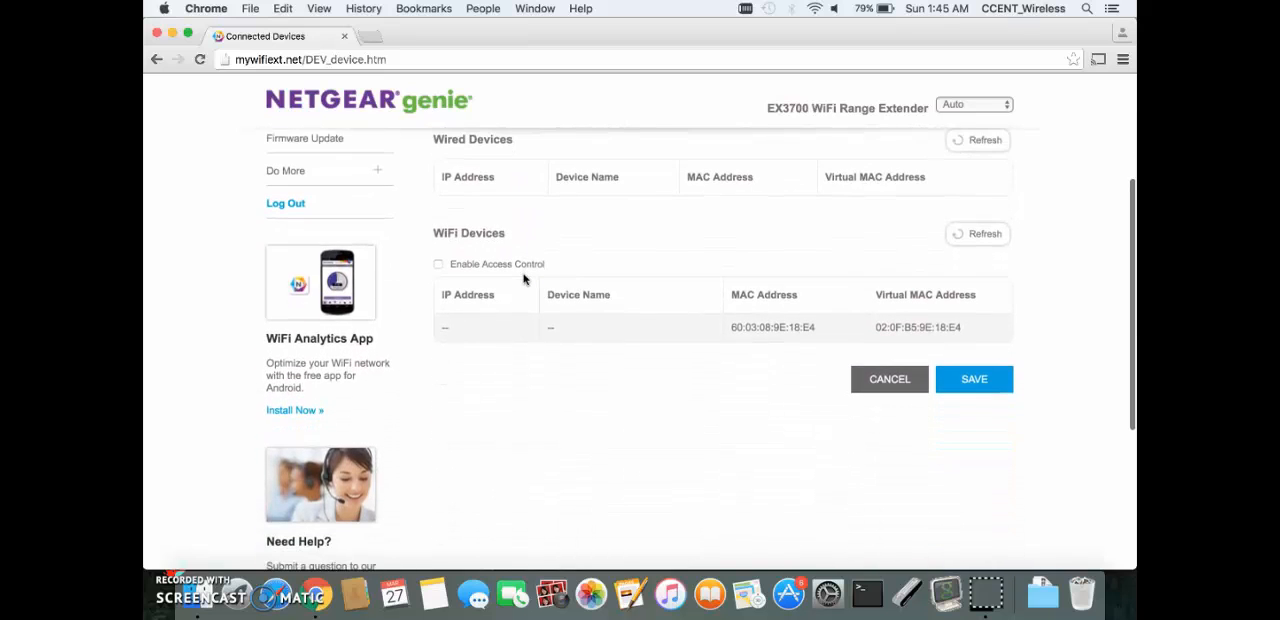
pyautogui.scroll(-3)
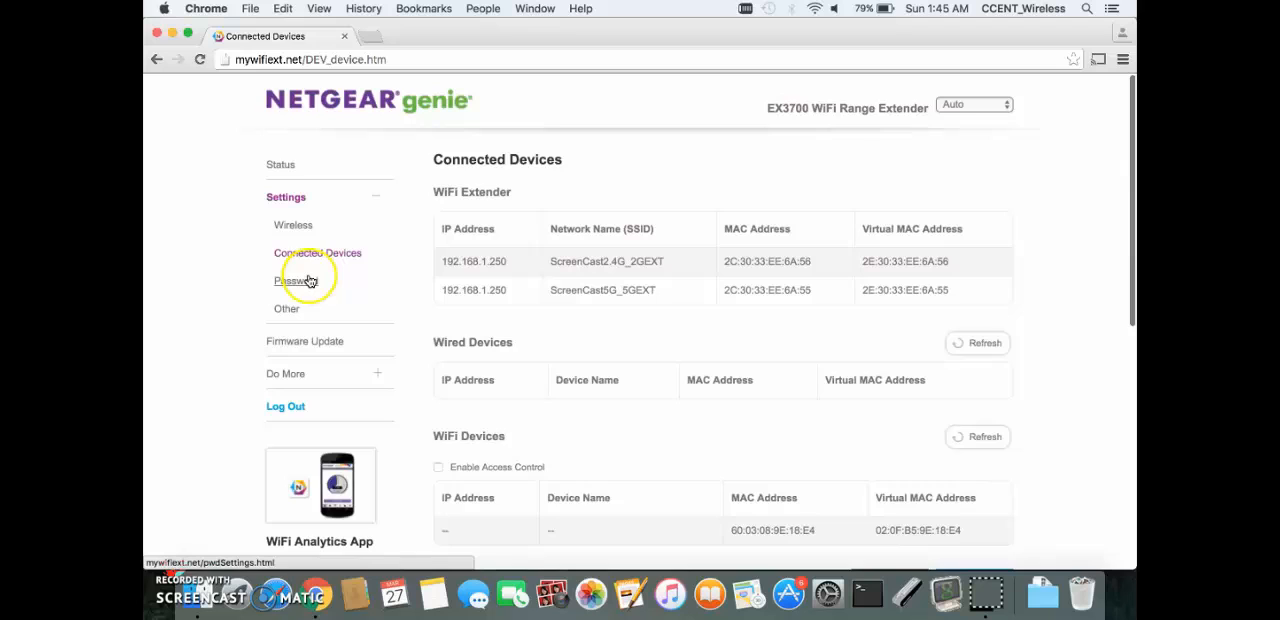
# - Visit Password Settings, then Firmware Update, and land on Access Schedule set to off
pyautogui.click(296, 280)
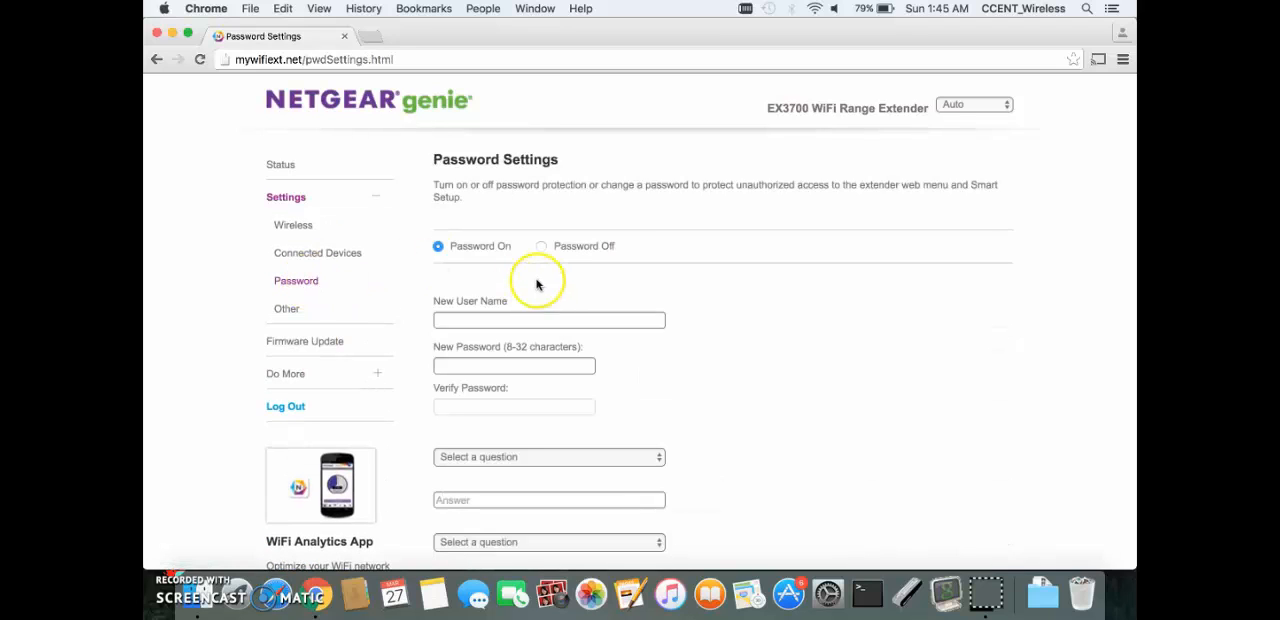
pyautogui.moveTo(644, 208)
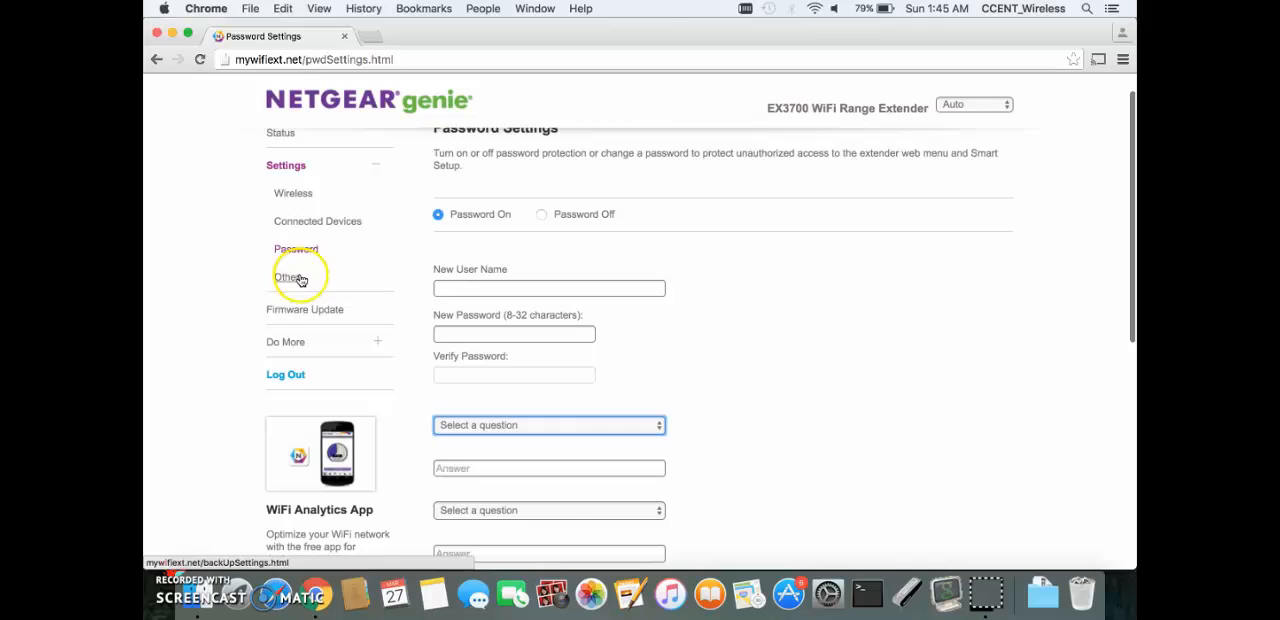
pyautogui.click(288, 276)
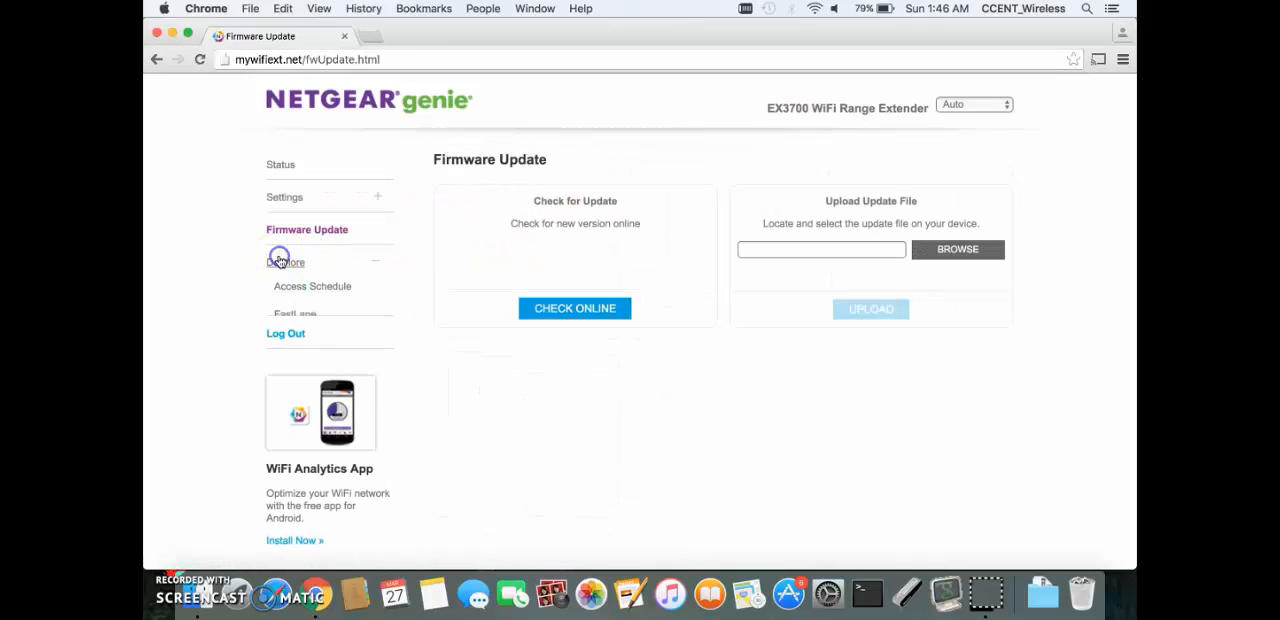
pyautogui.click(286, 262)
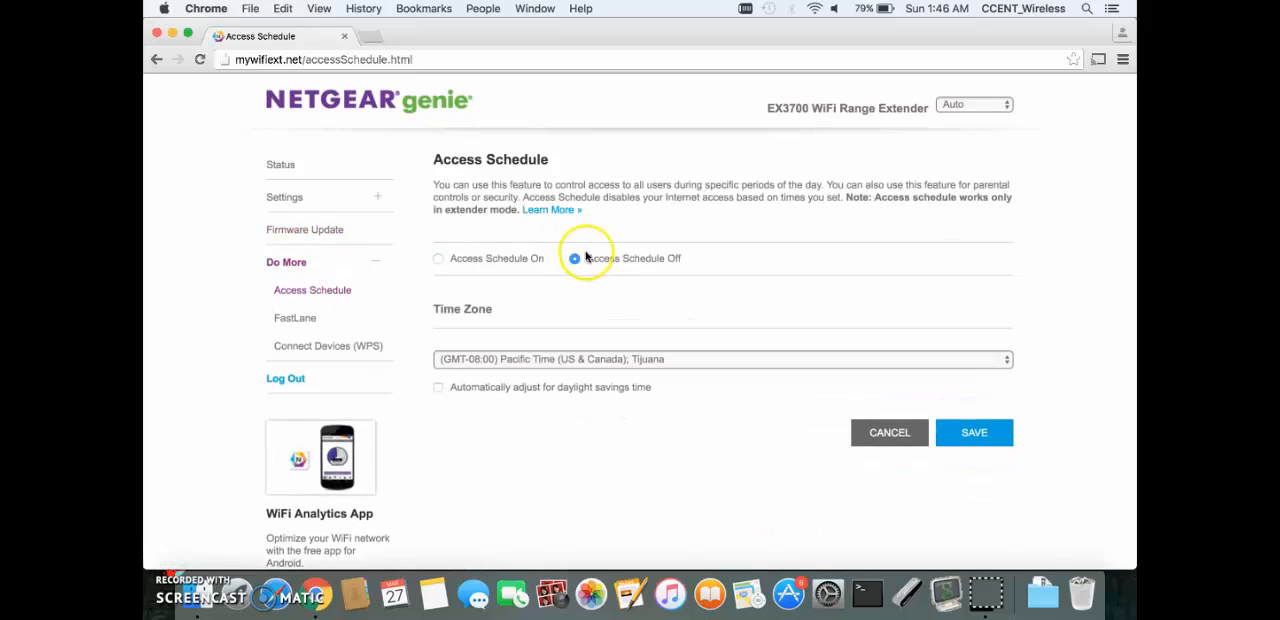
# - Turn Access Schedule on for selected days Monday and Thursday, 09:00am to 05:00pm for all days
pyautogui.click(438, 258)
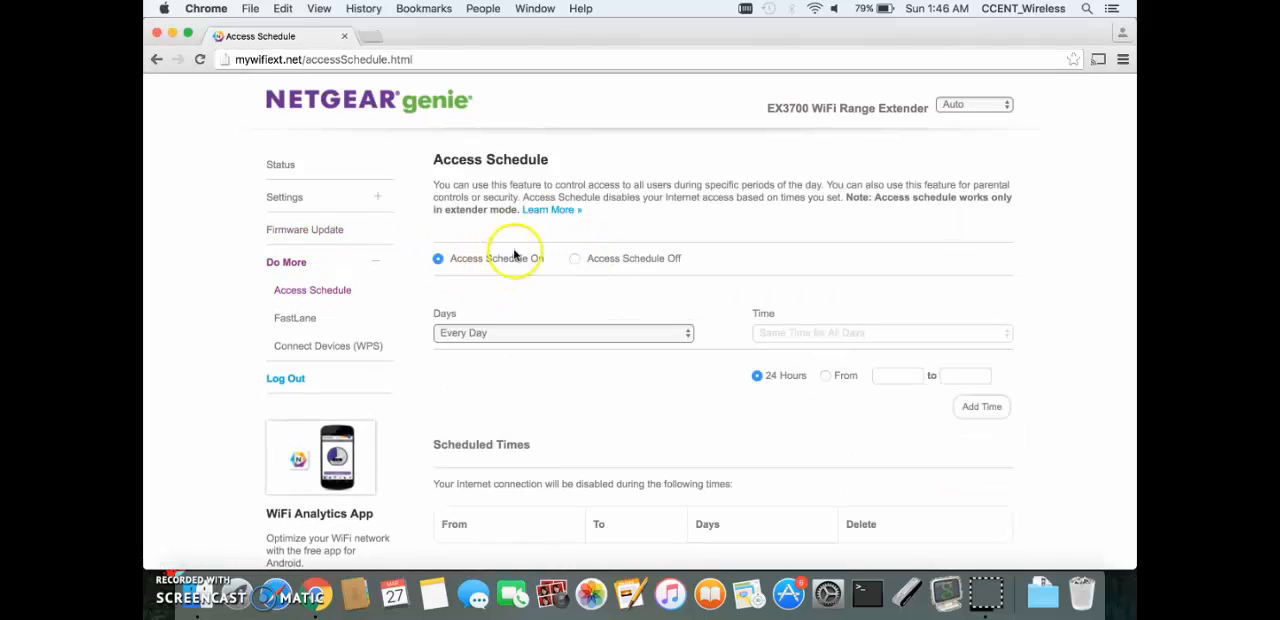
pyautogui.click(564, 332)
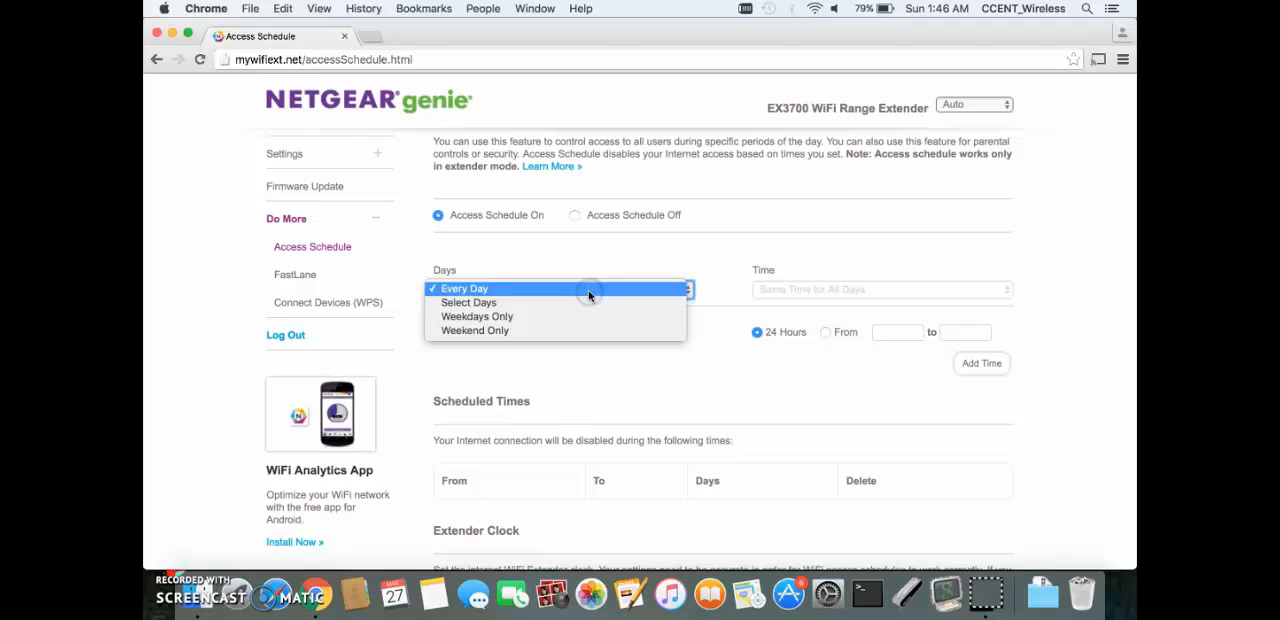
pyautogui.click(468, 302)
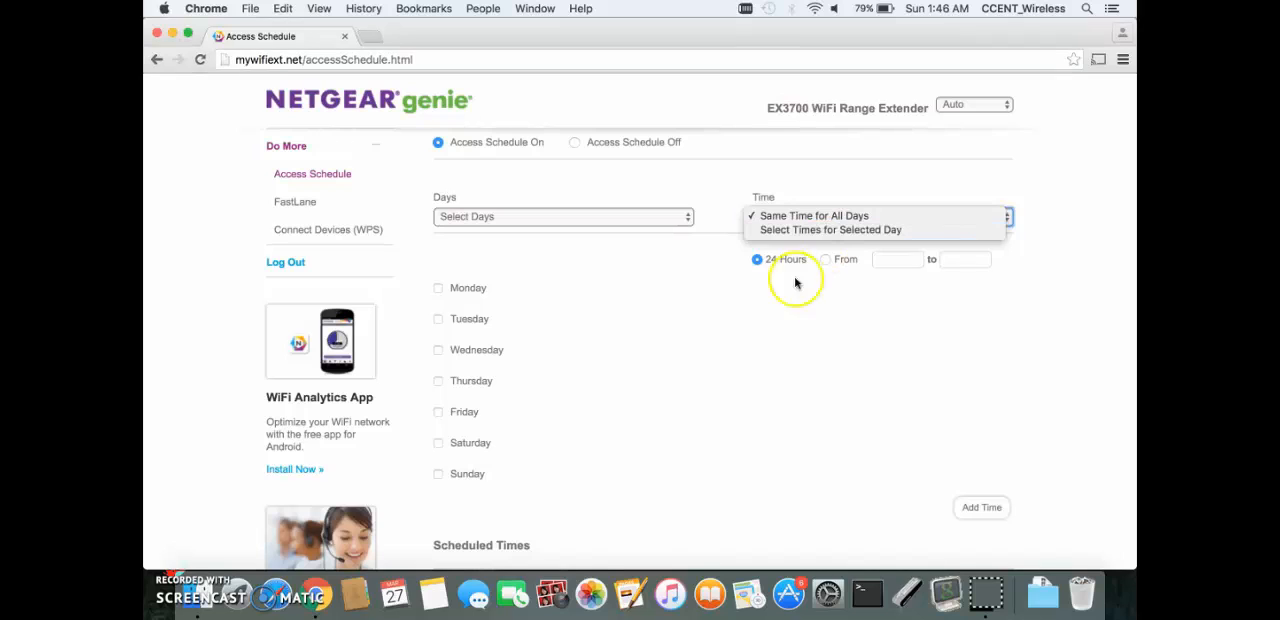
pyautogui.click(814, 216)
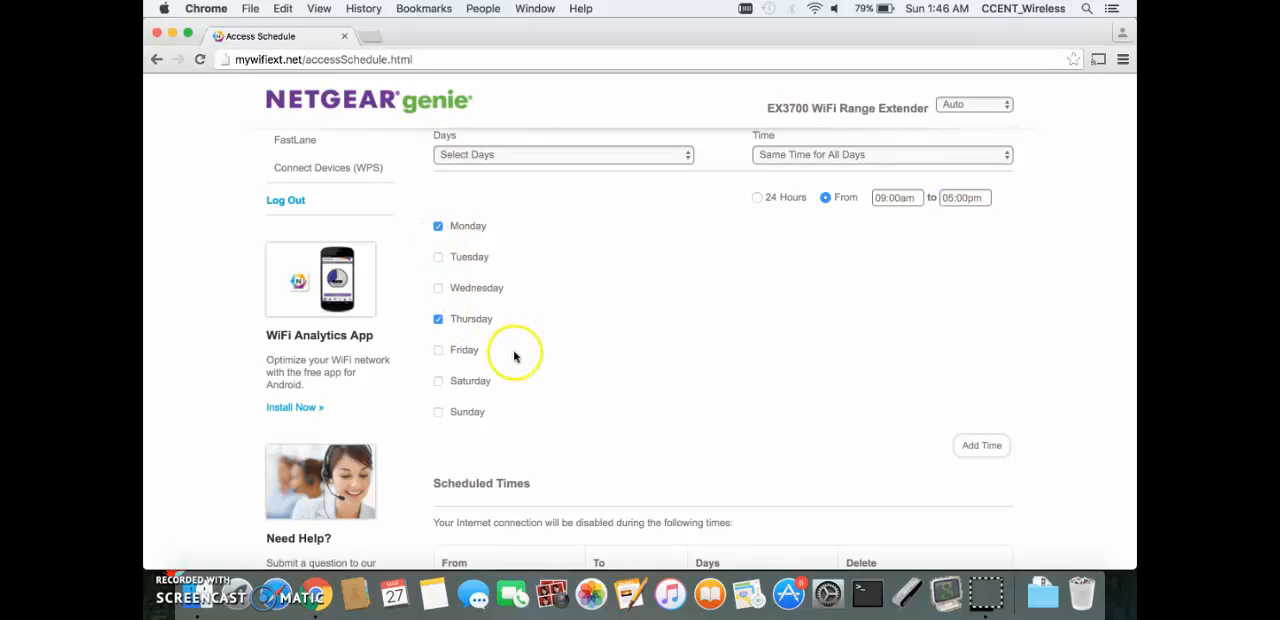
# - Keep Pacific Time as the schedule's time zone
pyautogui.scroll(-3)
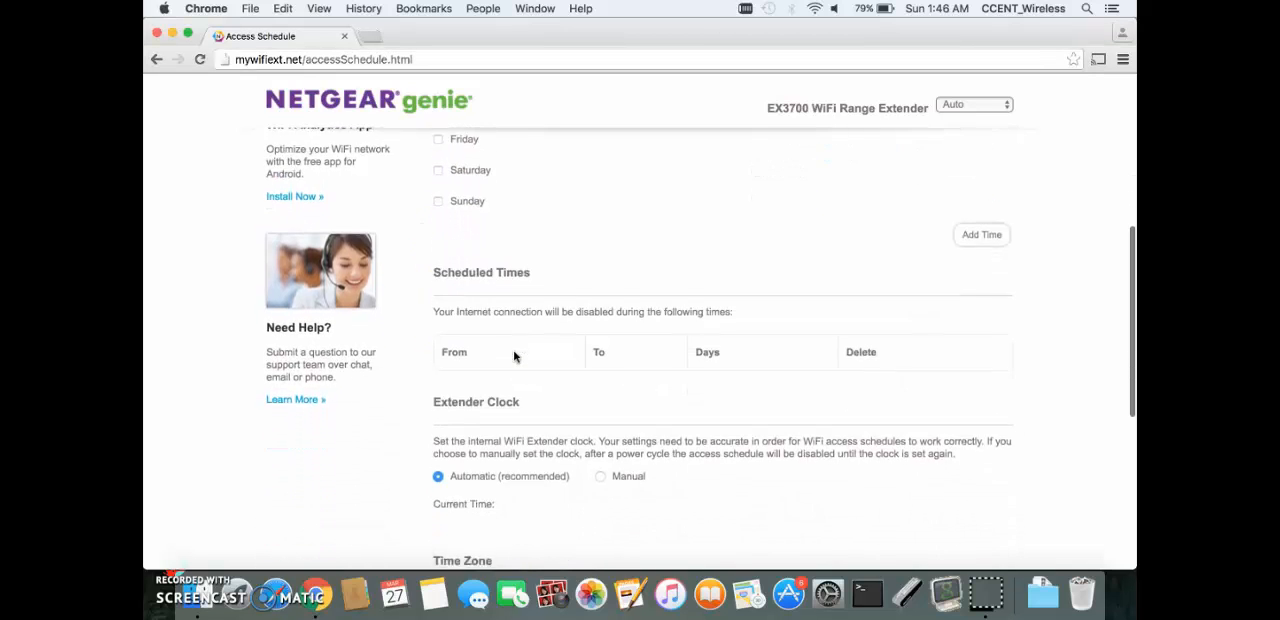
pyautogui.scroll(-3)
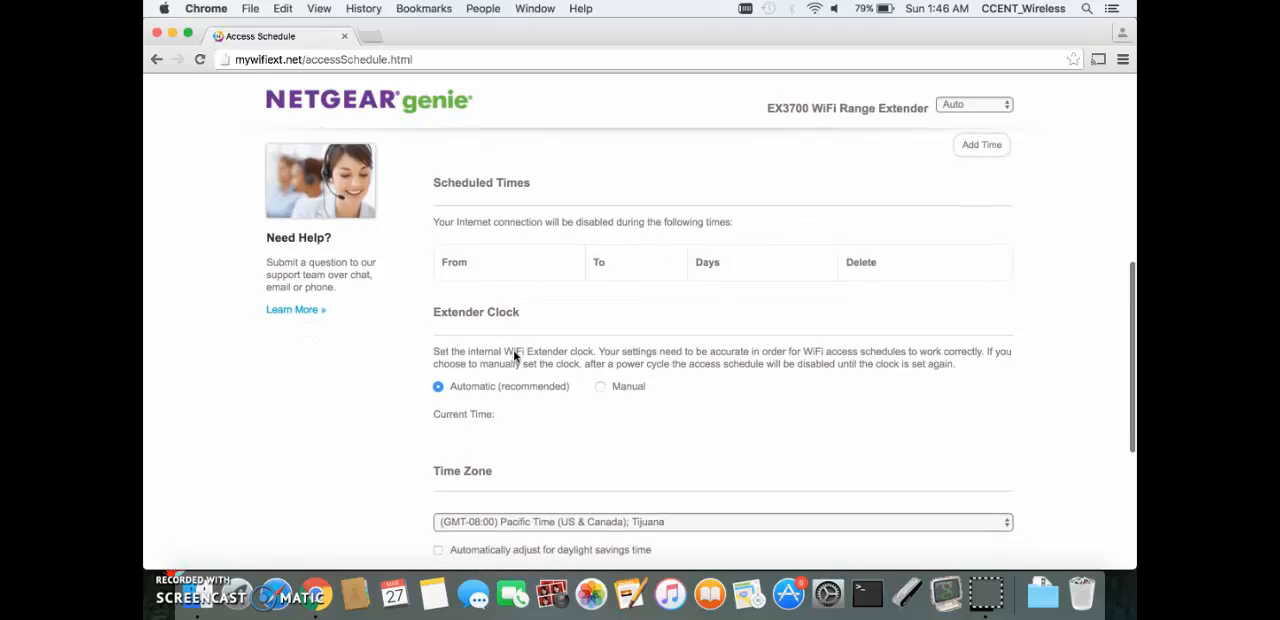
pyautogui.click(722, 520)
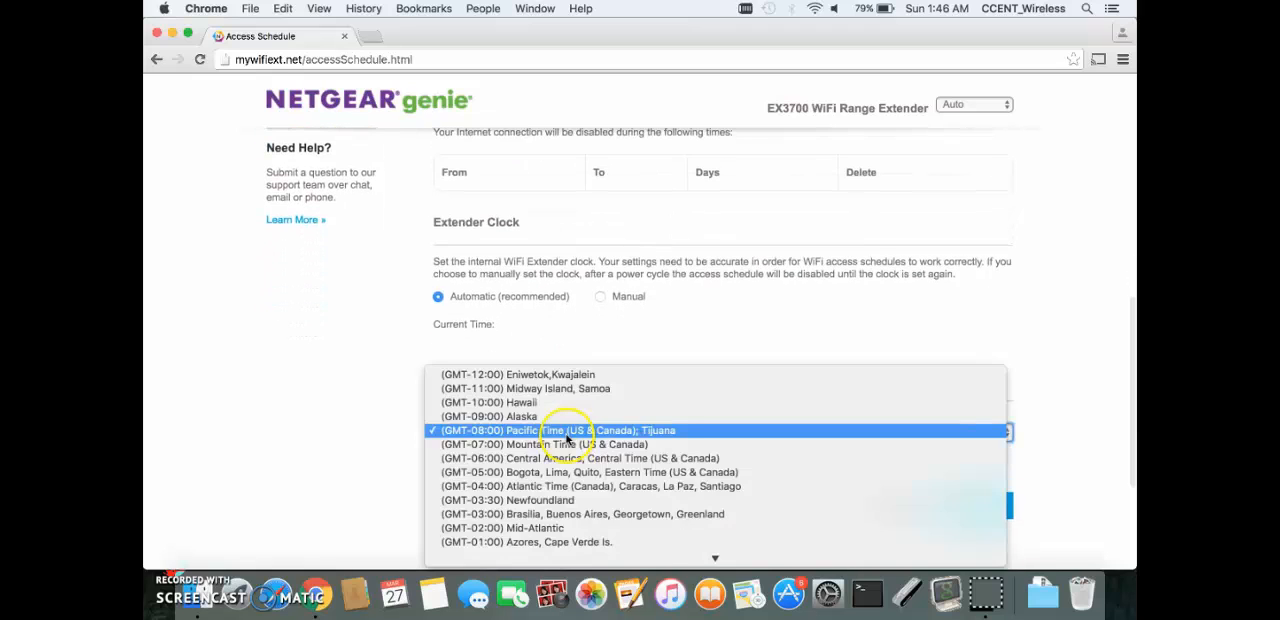
pyautogui.click(556, 430)
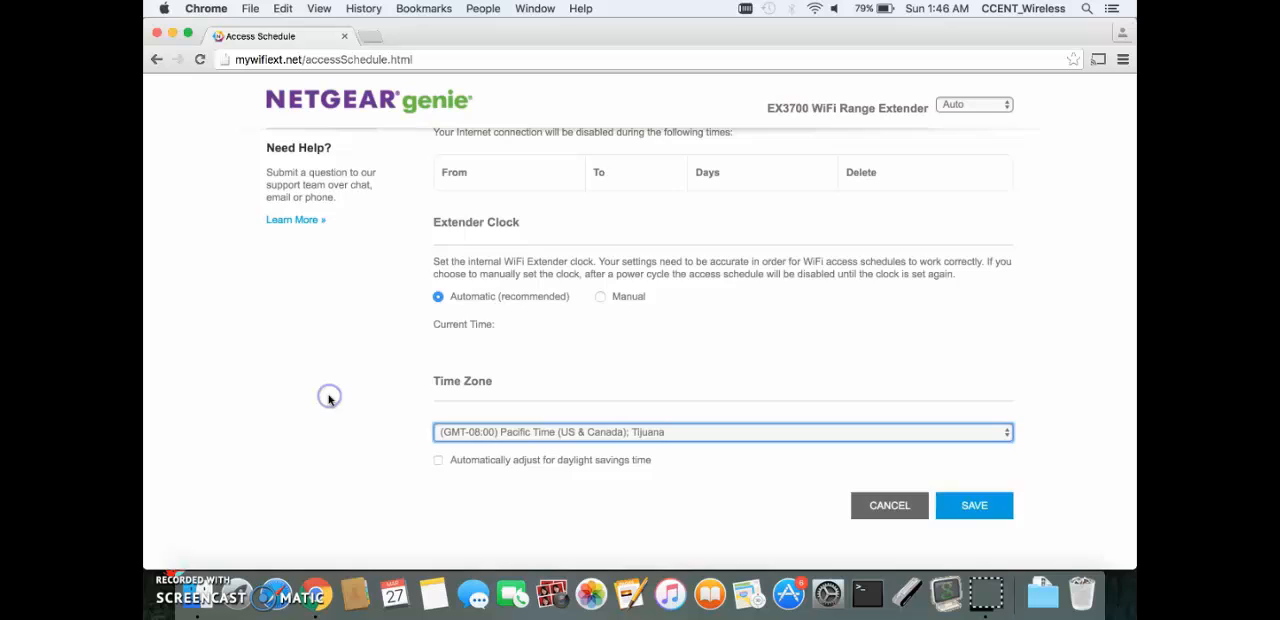
pyautogui.click(312, 290)
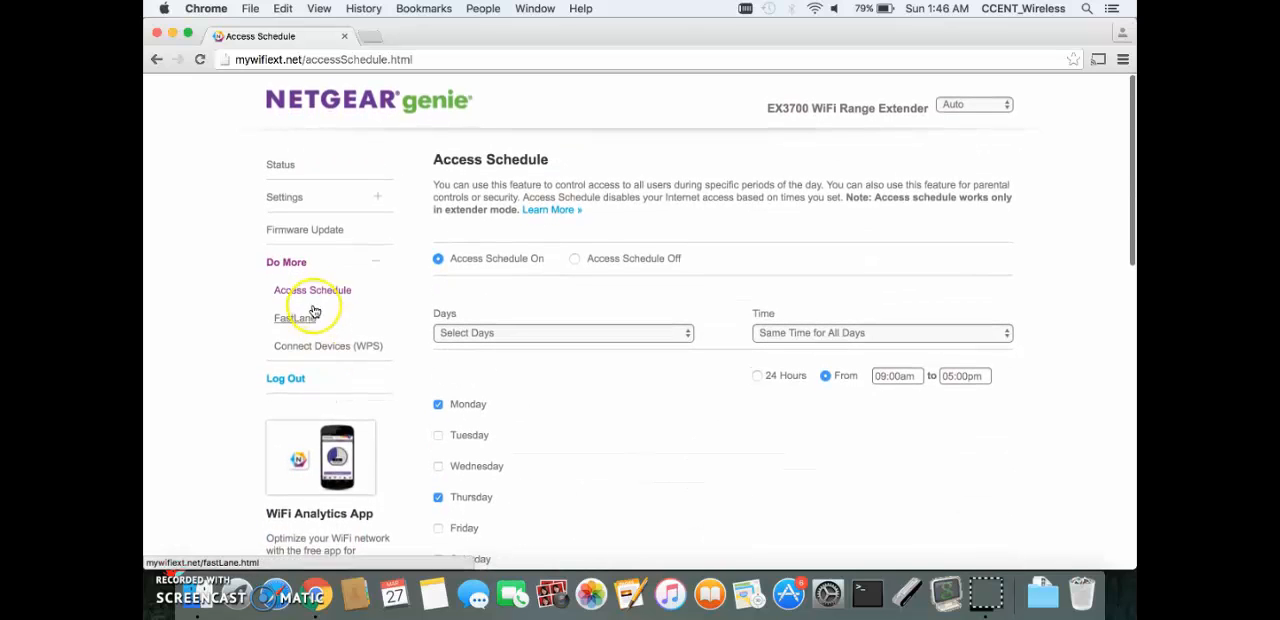
# - Switch FastLane from Basic to FastLane Technology mode with the 5GHz router-to-extender band option
pyautogui.click(294, 316)
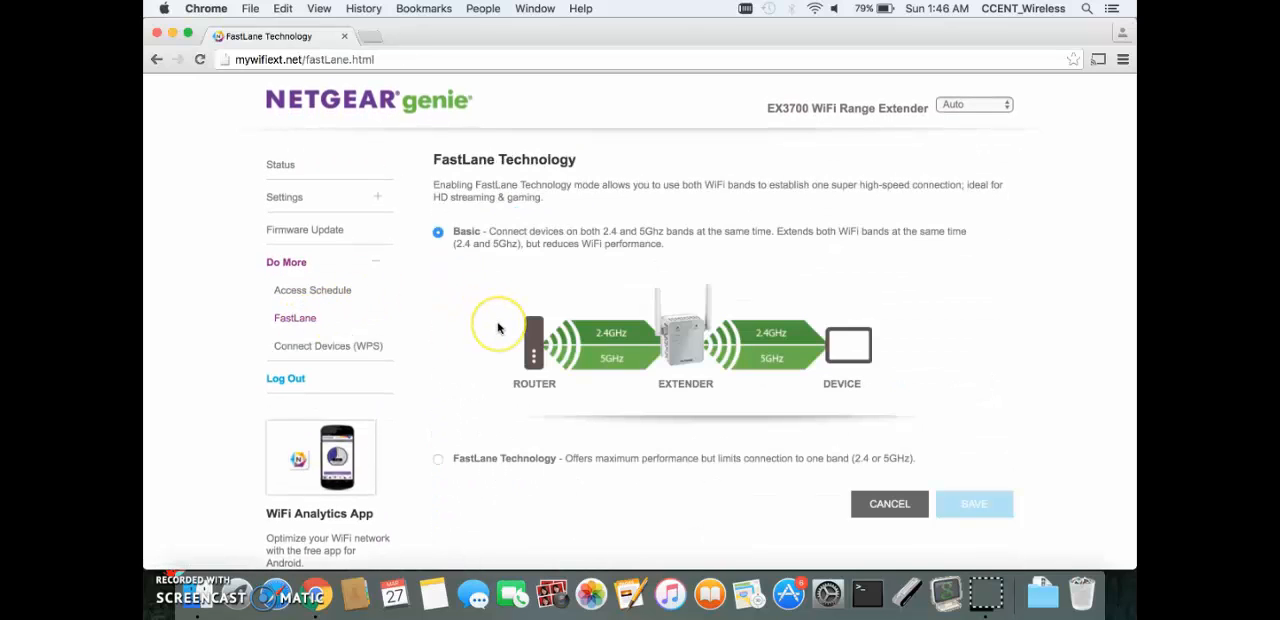
pyautogui.scroll(-3)
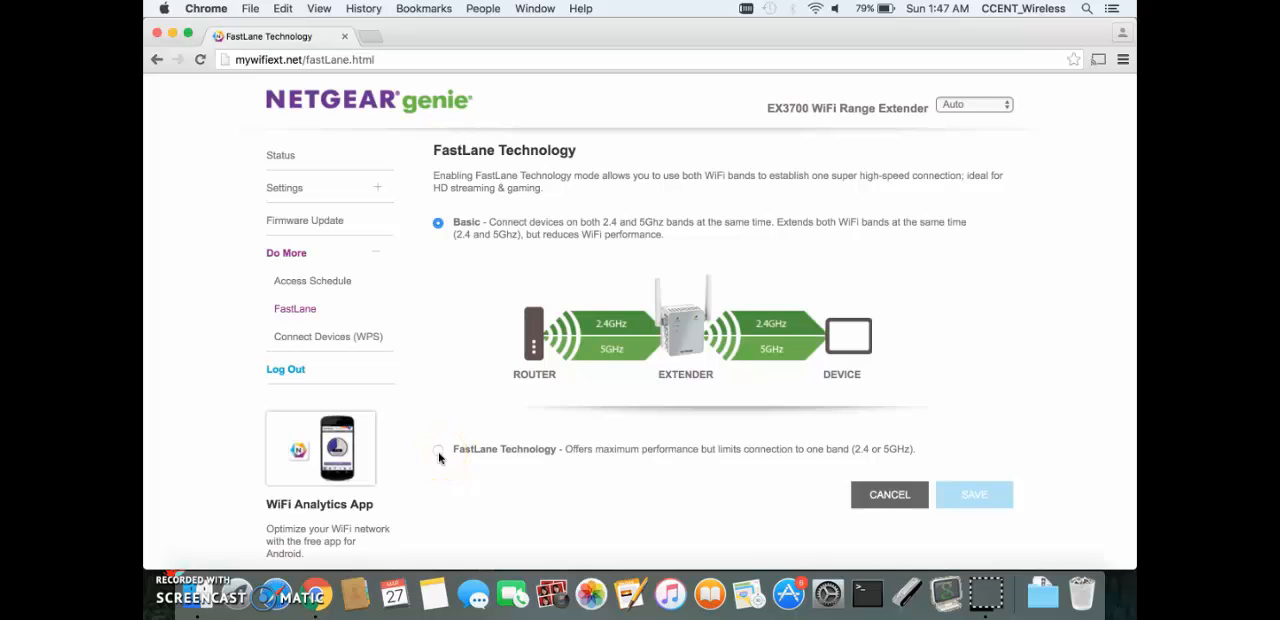
pyautogui.click(436, 448)
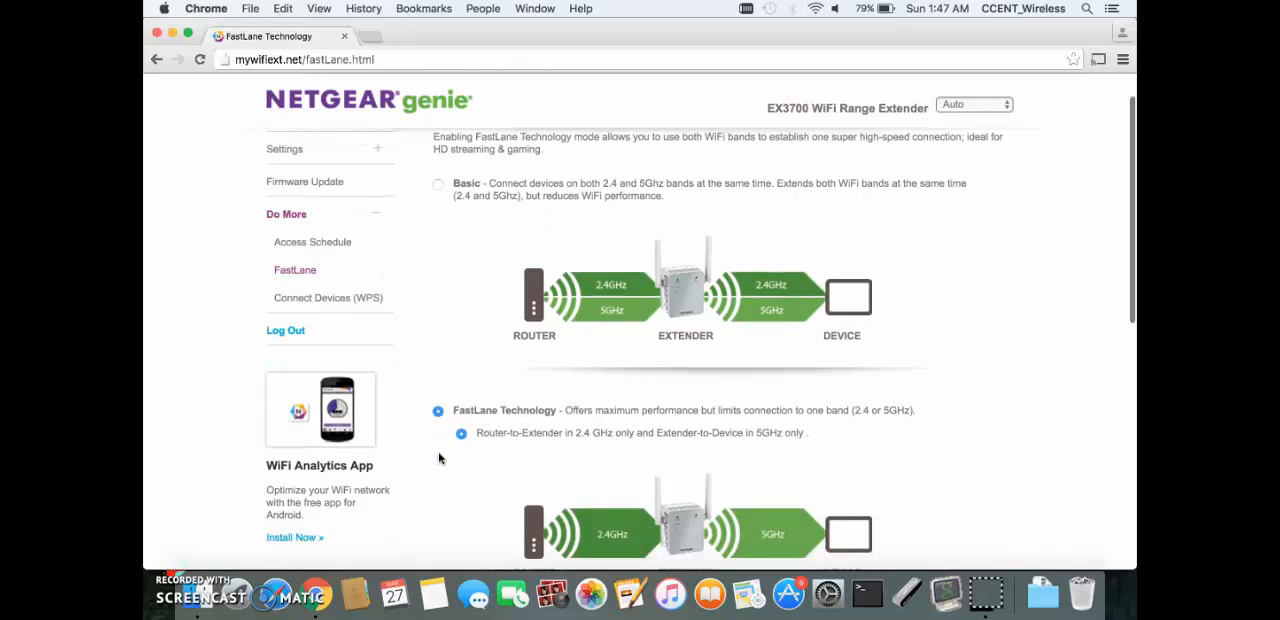
pyautogui.scroll(-3)
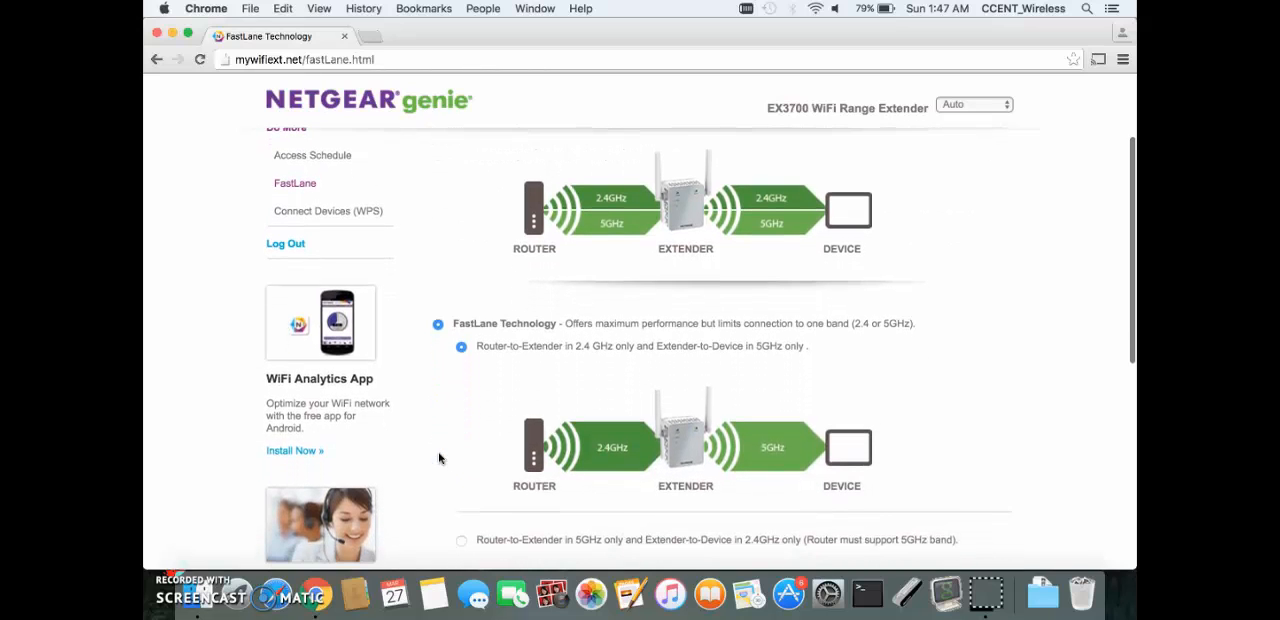
pyautogui.scroll(-3)
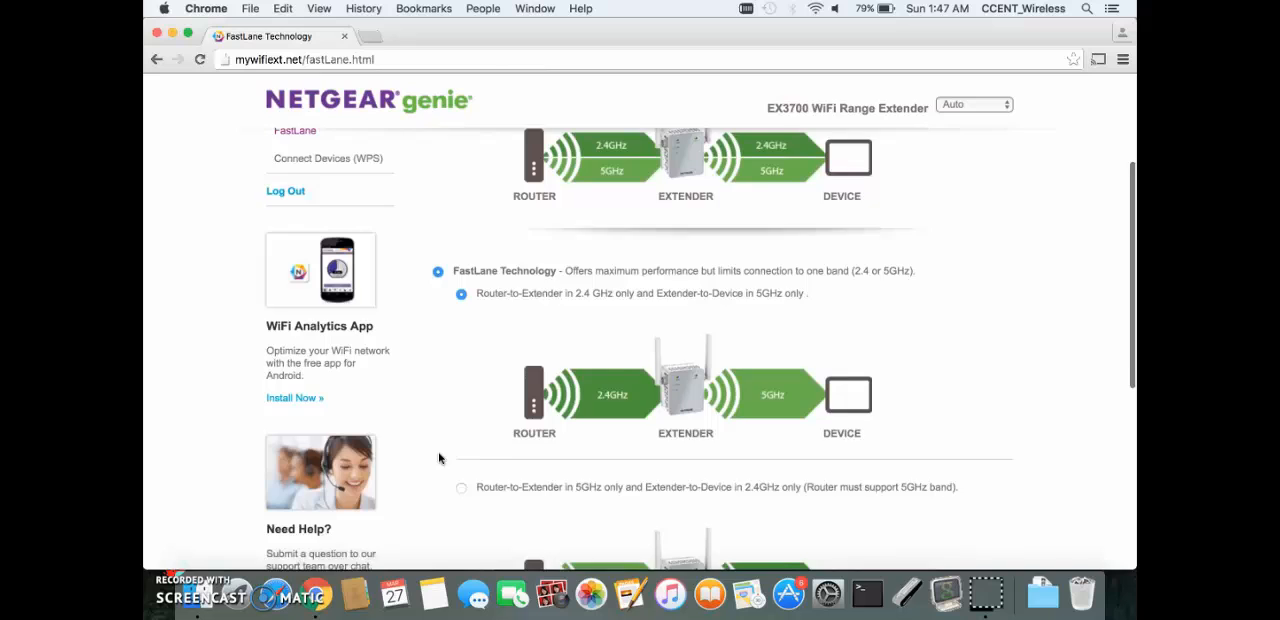
pyautogui.scroll(-3)
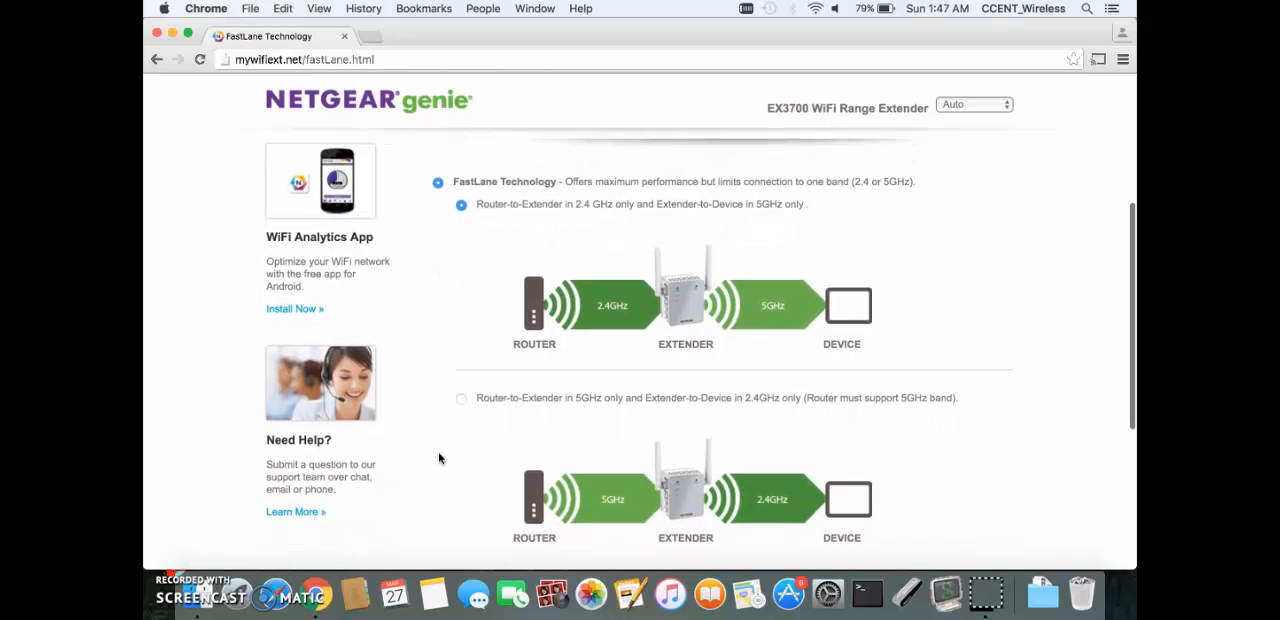
pyautogui.scroll(-3)
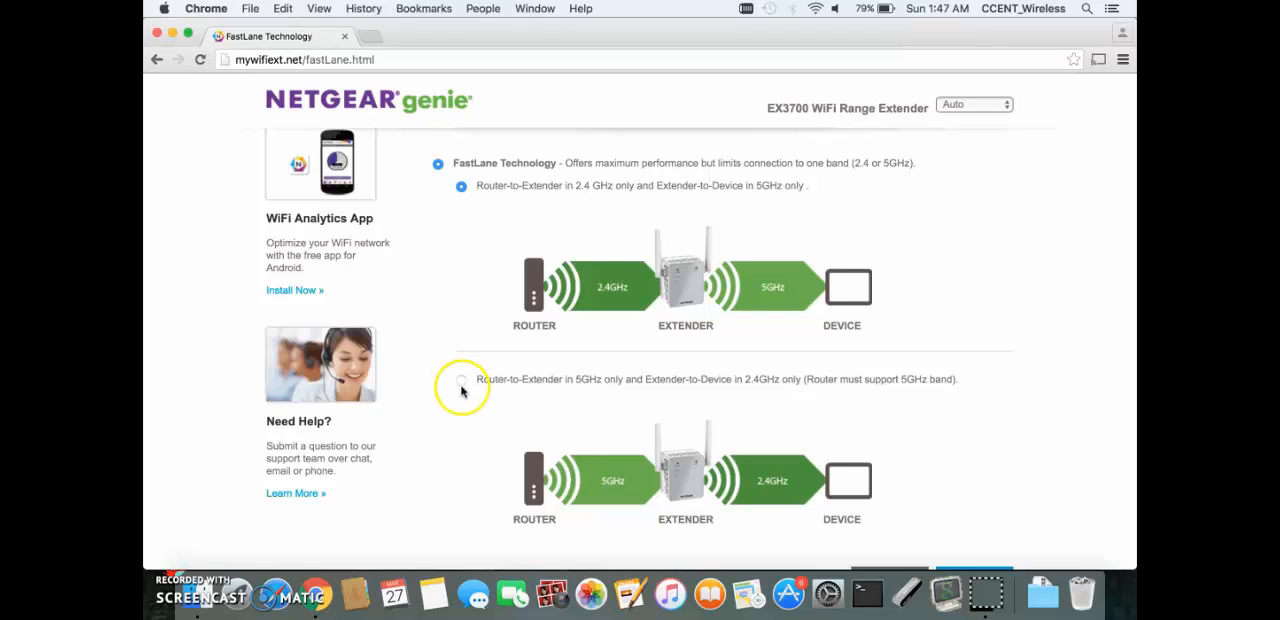
pyautogui.click(460, 382)
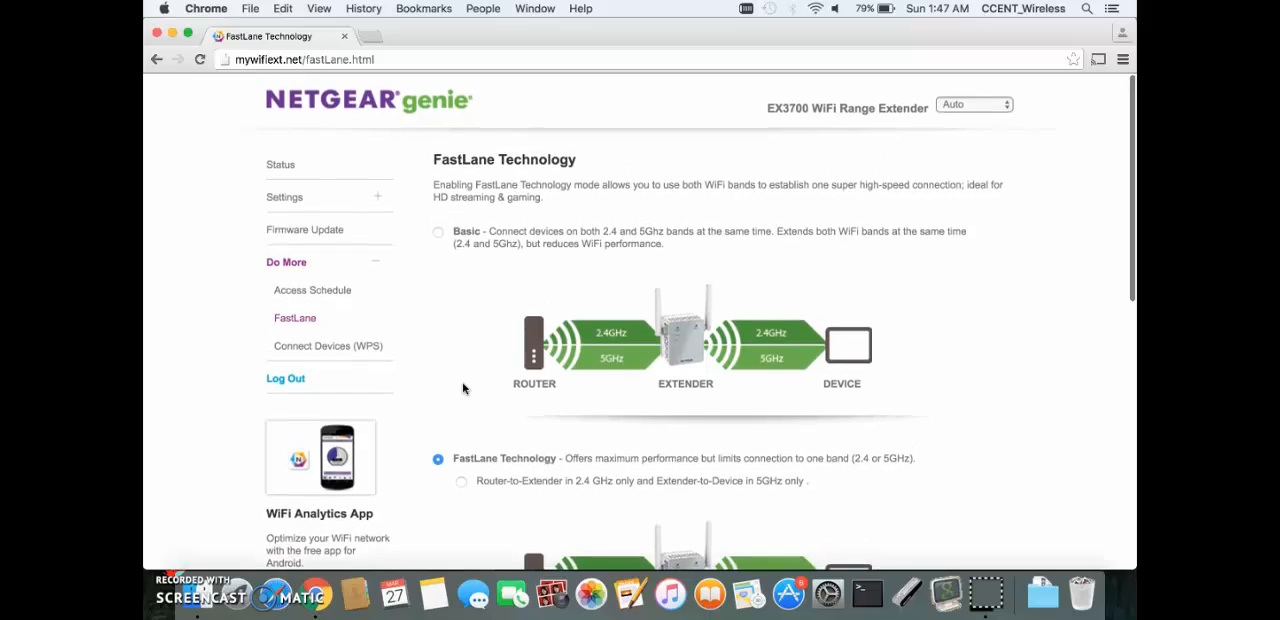
pyautogui.moveTo(328, 346)
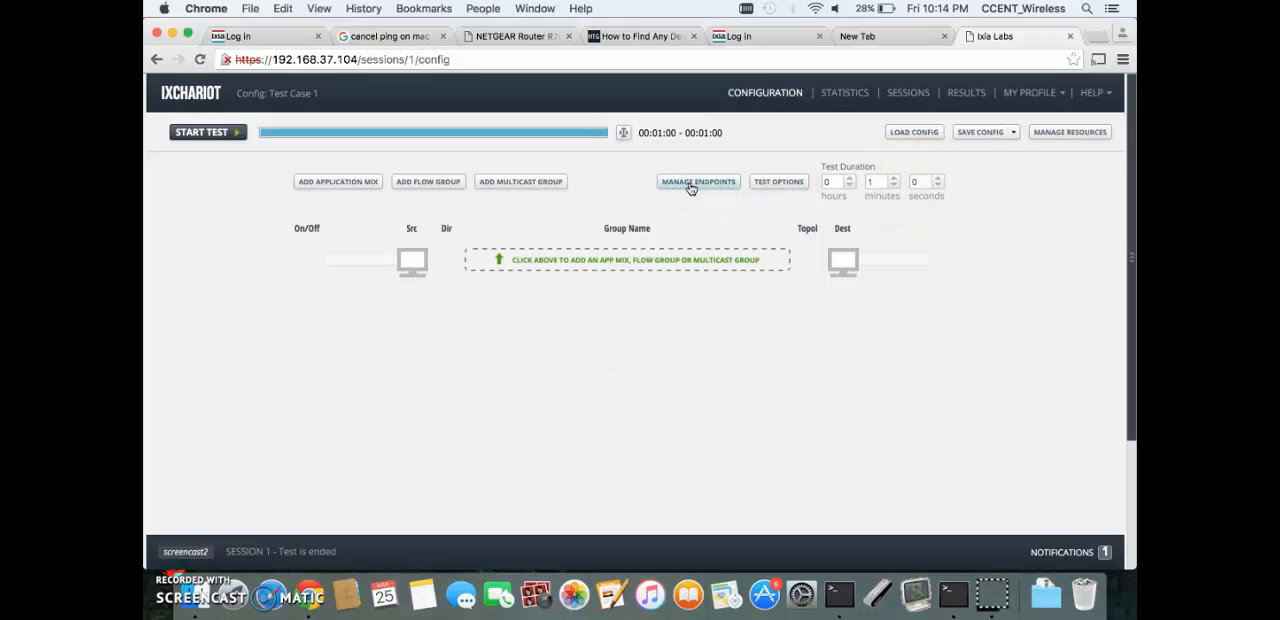
# - Add FlowGroup 1 from 192.168.1.8 to 192.168.1.3 set to one-way traffic, and begin adding a flow
pyautogui.click(696, 180)
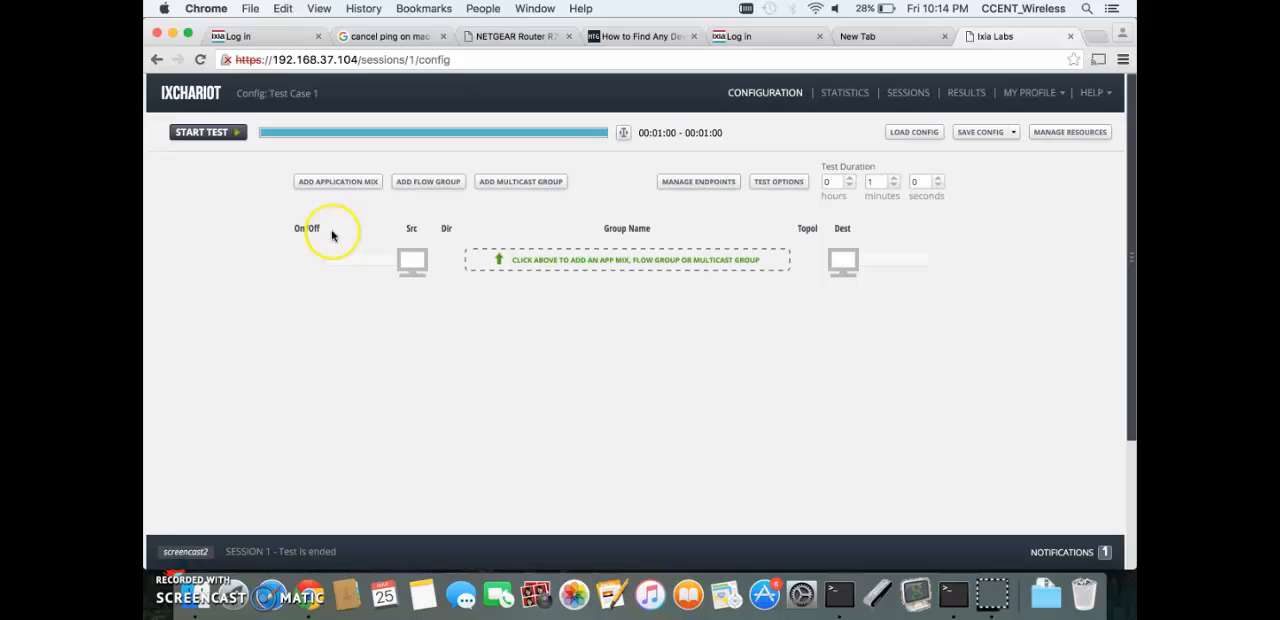
pyautogui.click(428, 180)
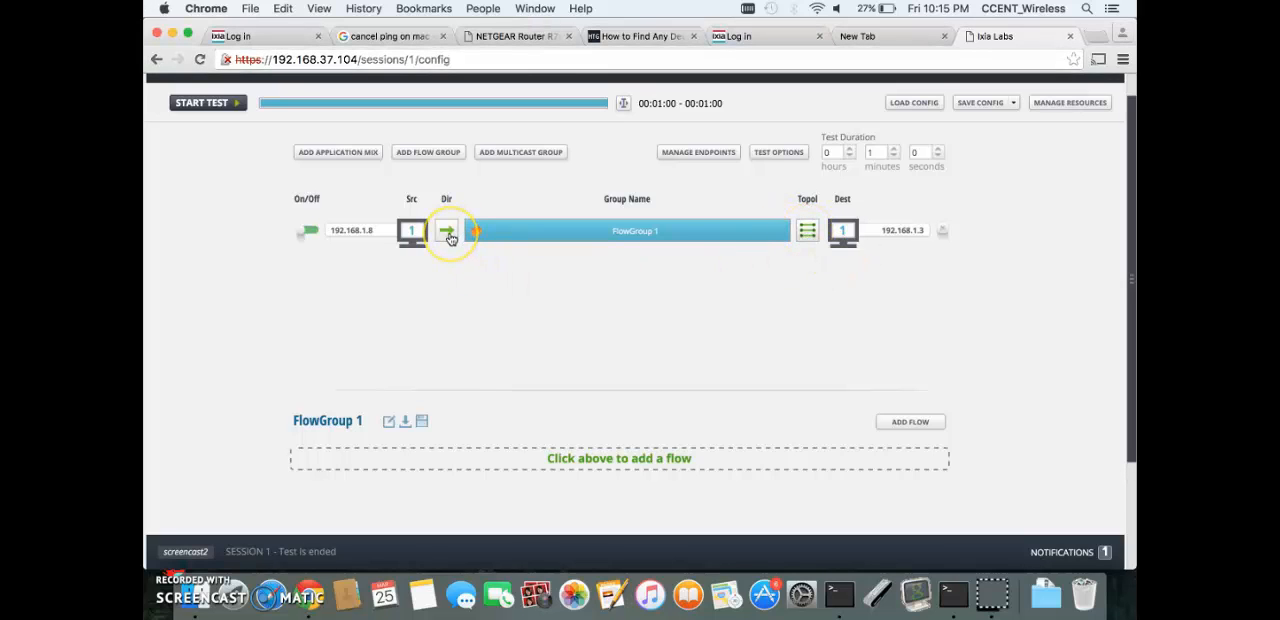
pyautogui.click(448, 232)
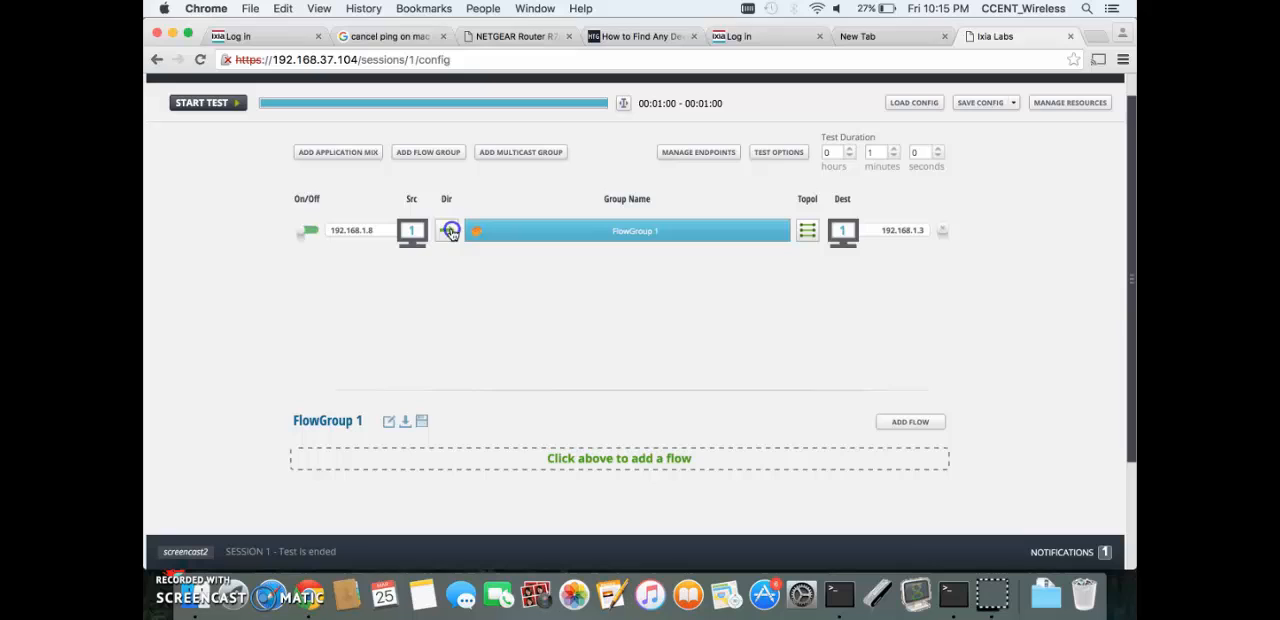
pyautogui.click(448, 232)
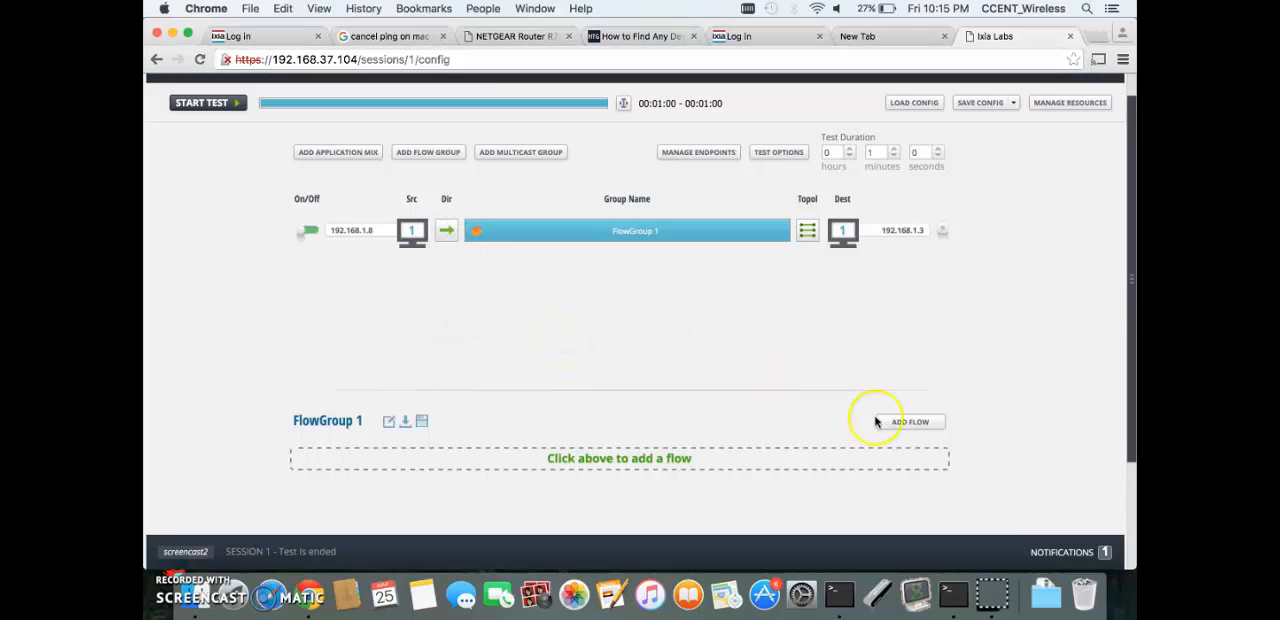
pyautogui.click(910, 420)
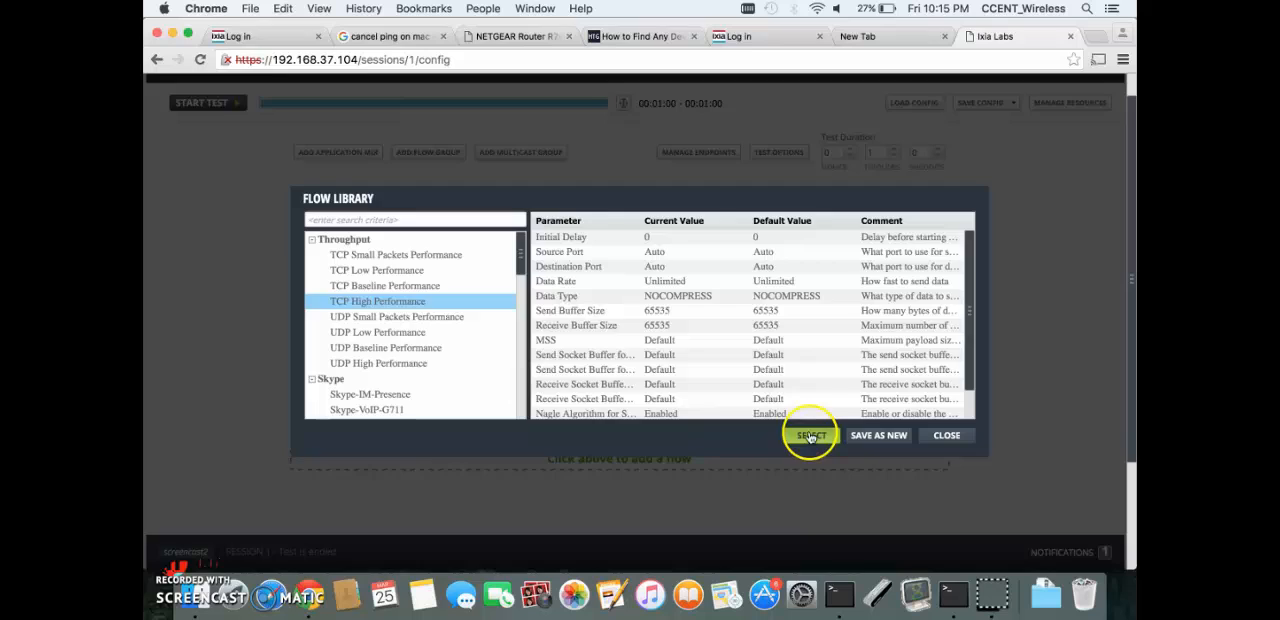
# - Select TCP High Performance as FlowGroup 1's flow and begin adding an application mix
pyautogui.click(810, 436)
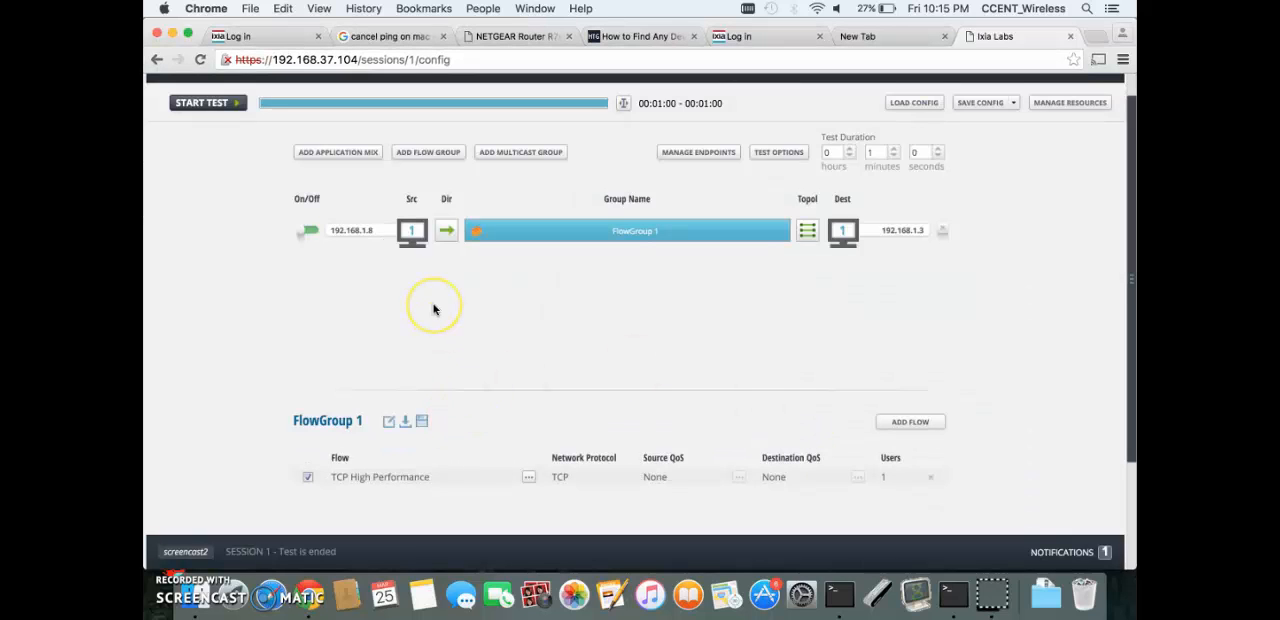
pyautogui.click(336, 152)
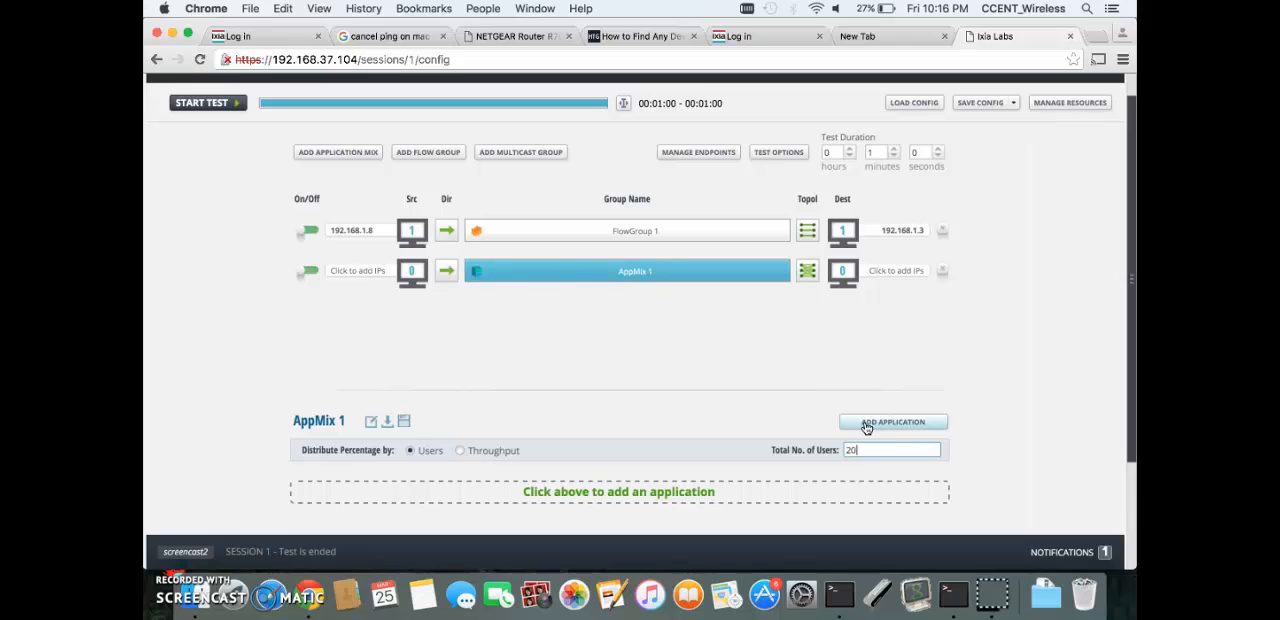
# - Add the YouTube Enterprise application from the Application Library to AppMix 1
pyautogui.click(892, 420)
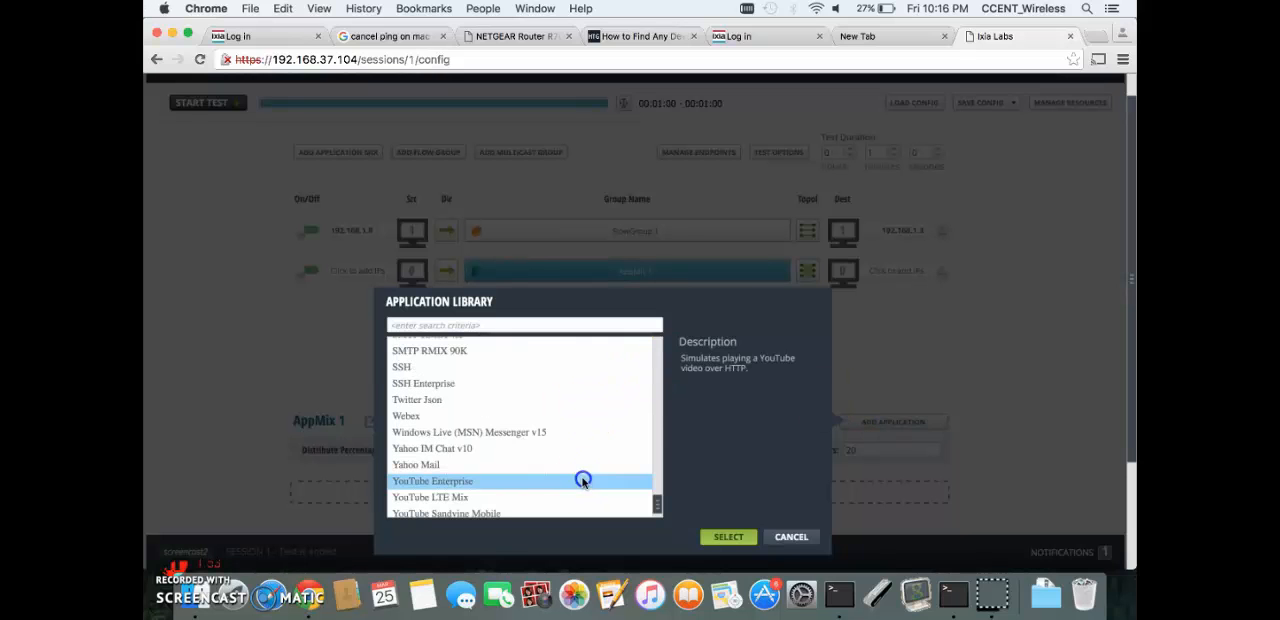
pyautogui.click(728, 536)
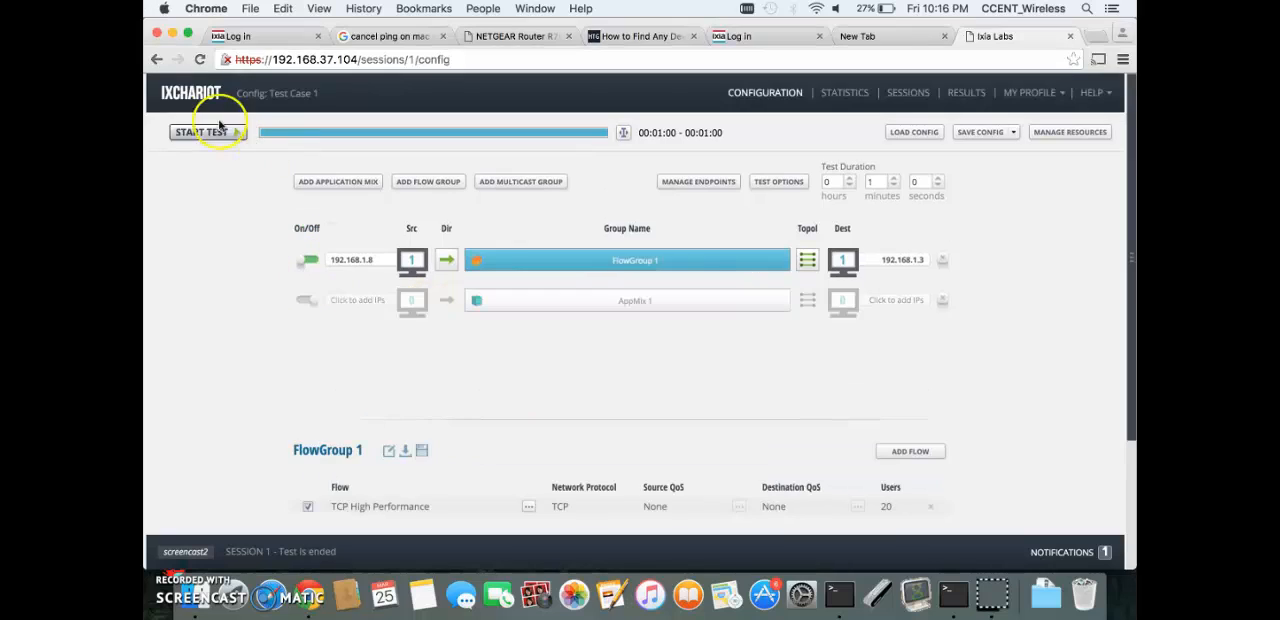
# - Start Test Case 1 and view its live statistics page
pyautogui.click(204, 132)
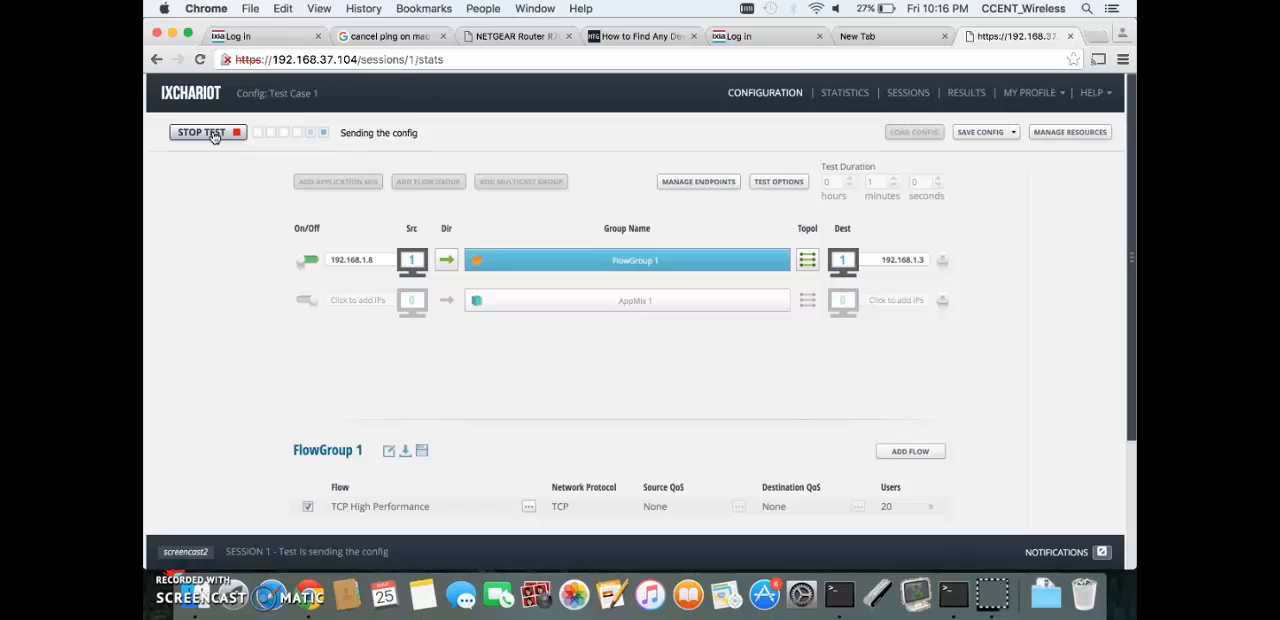
pyautogui.click(844, 92)
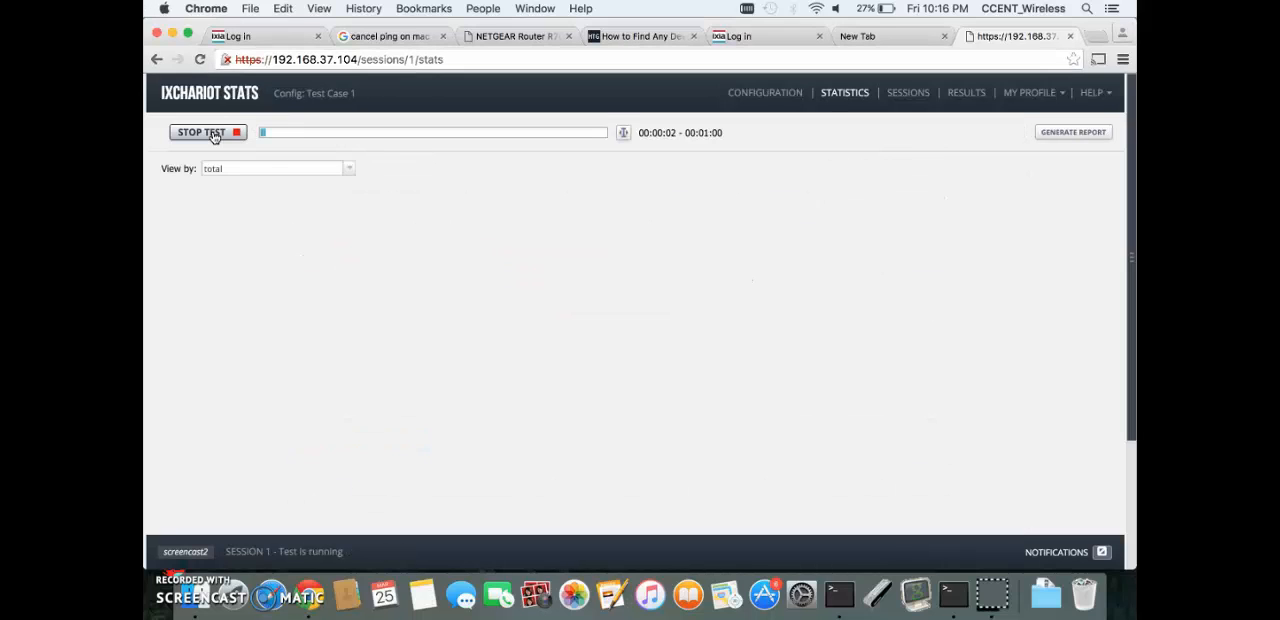